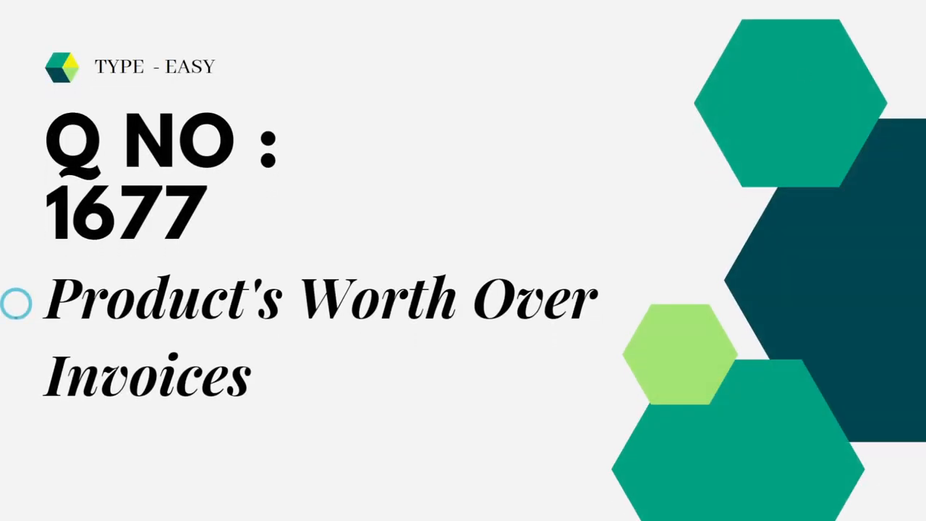
mouse_move(805, 72)
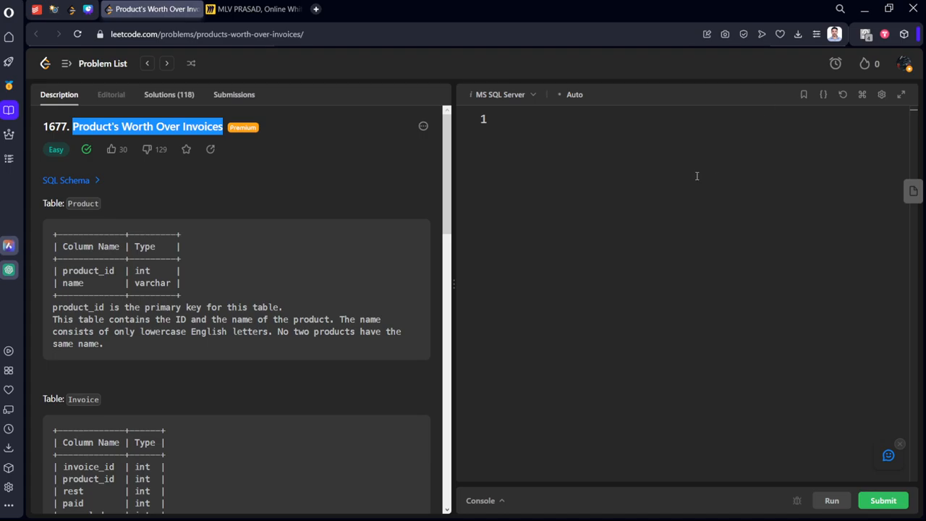
mouse_move(185, 207)
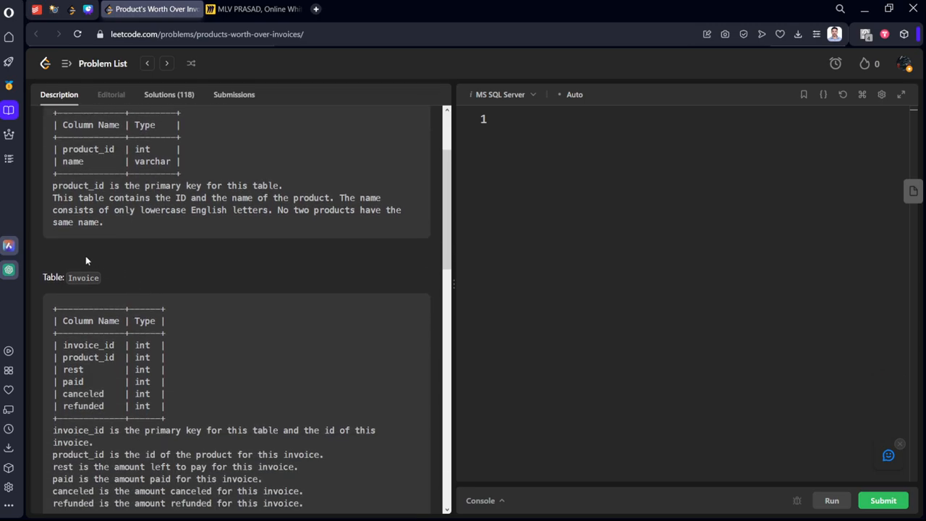
Step: Read the problem, marking Invoice's product_id column and the all-products, total-due and product_name ordering requirements
scroll(down, 3)
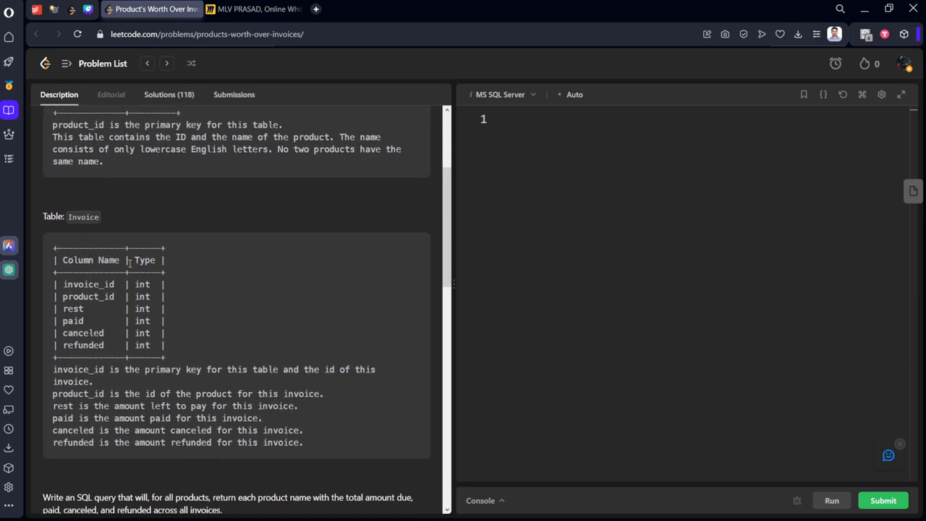
double_click(86, 295)
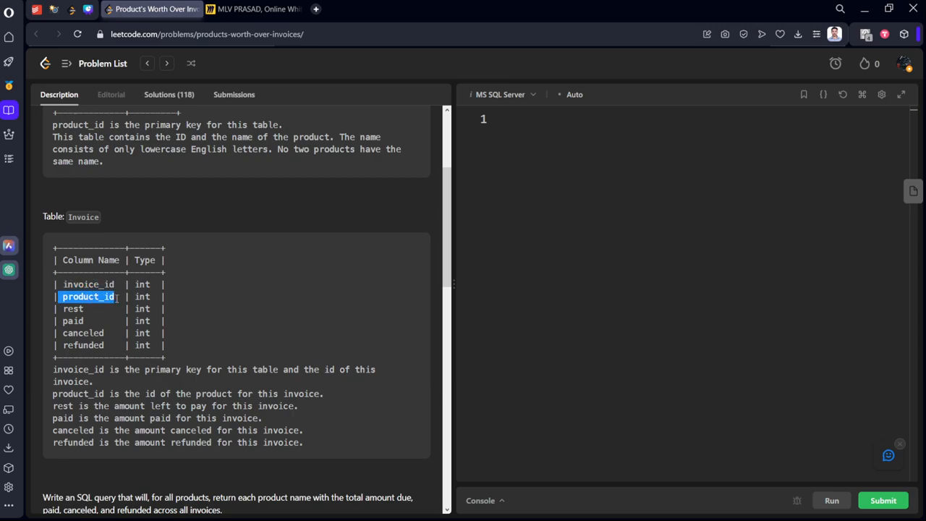
double_click(75, 333)
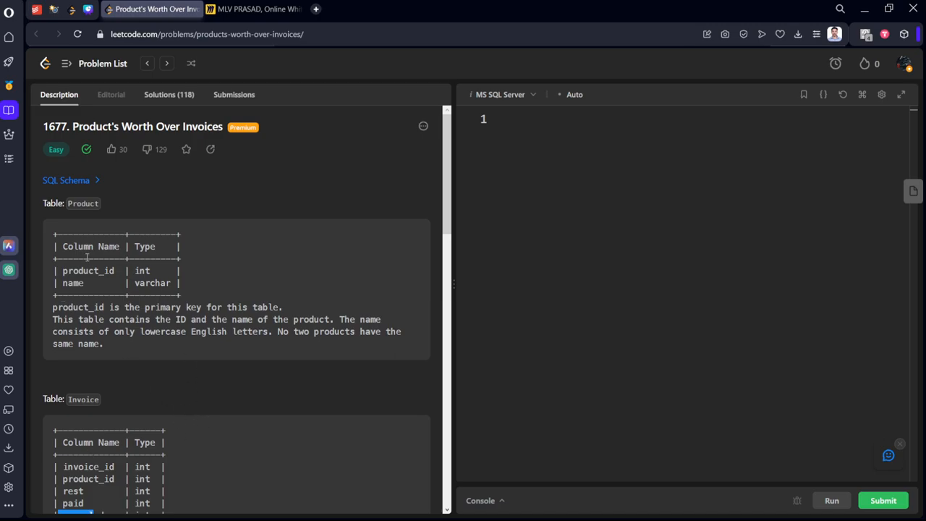
scroll(down, 3)
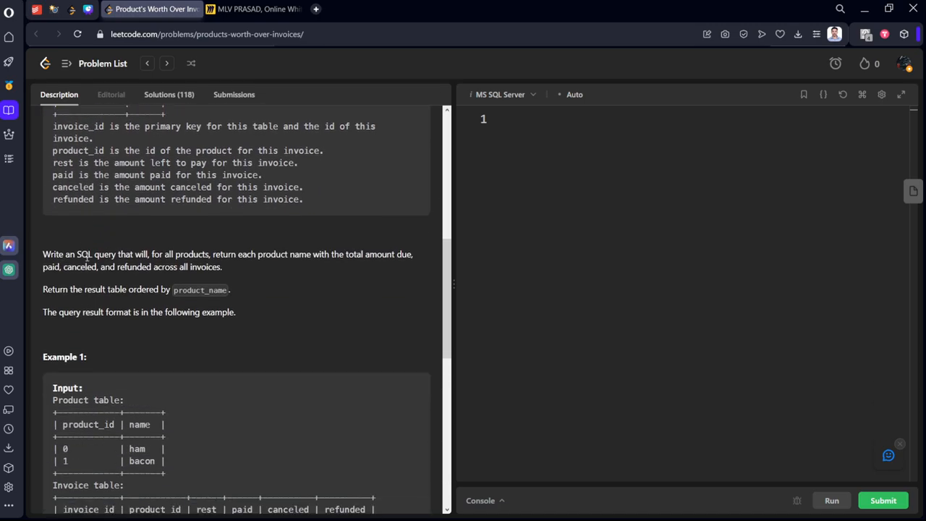
scroll(down, 3)
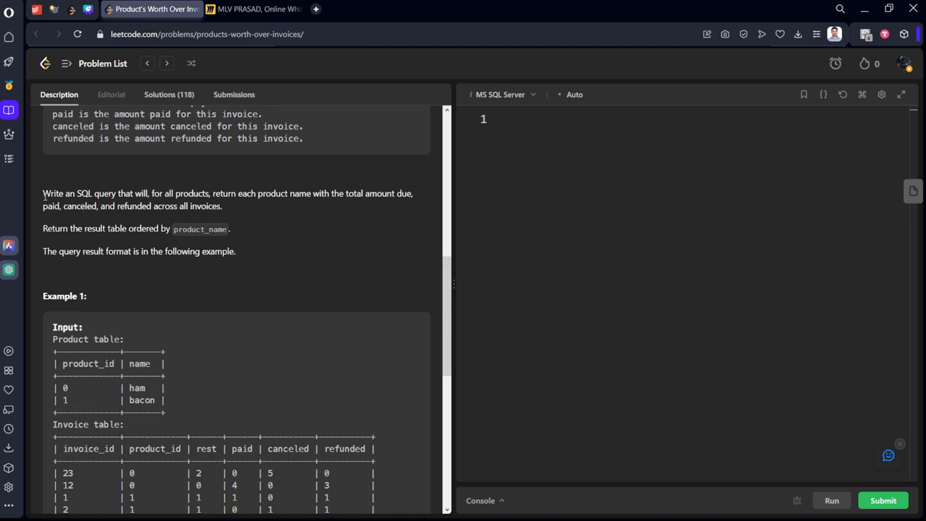
drag(43, 194, 220, 194)
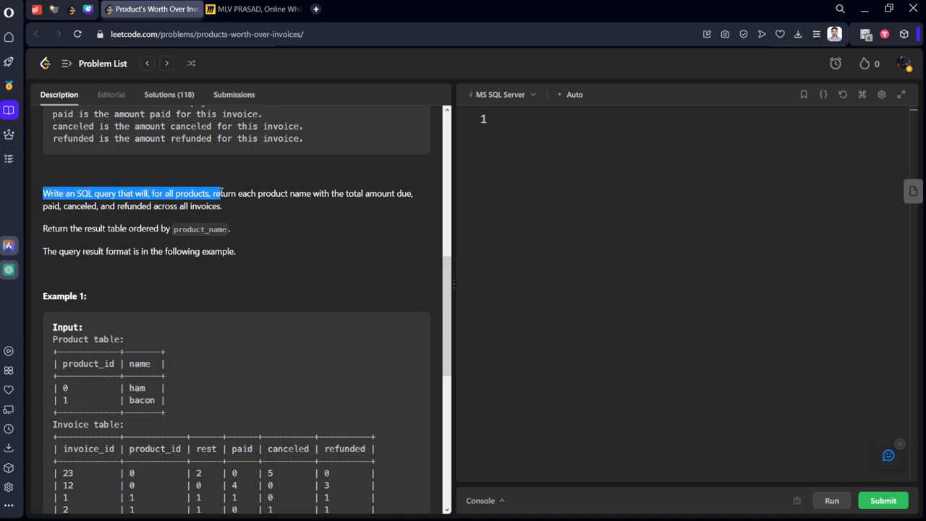
drag(217, 193, 413, 194)
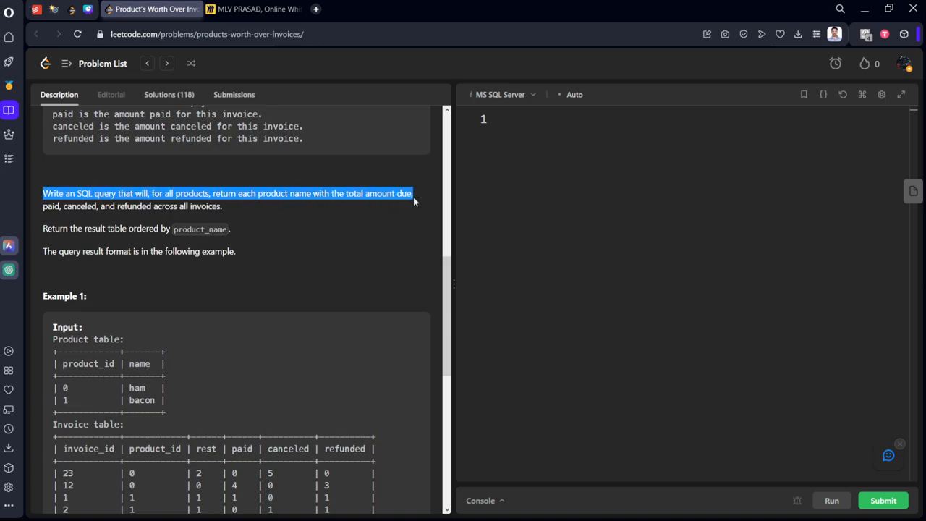
drag(414, 194, 195, 205)
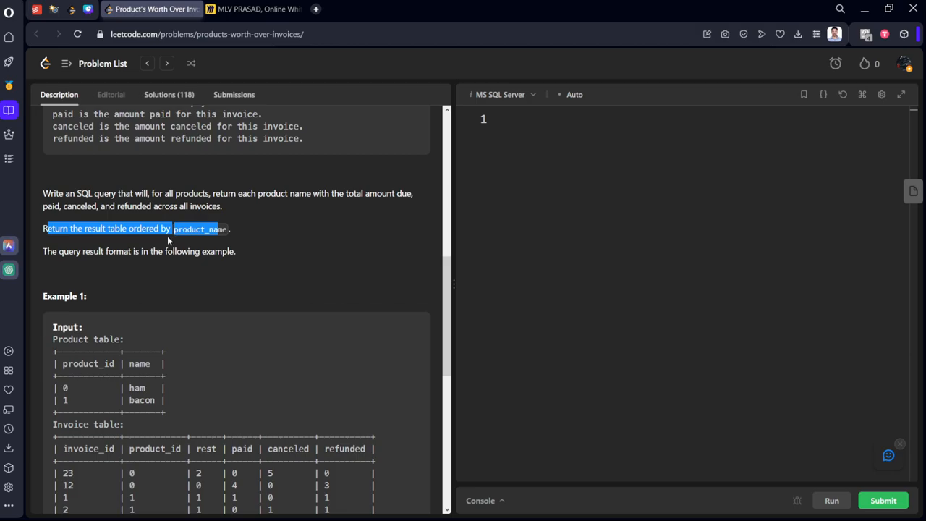
scroll(down, 3)
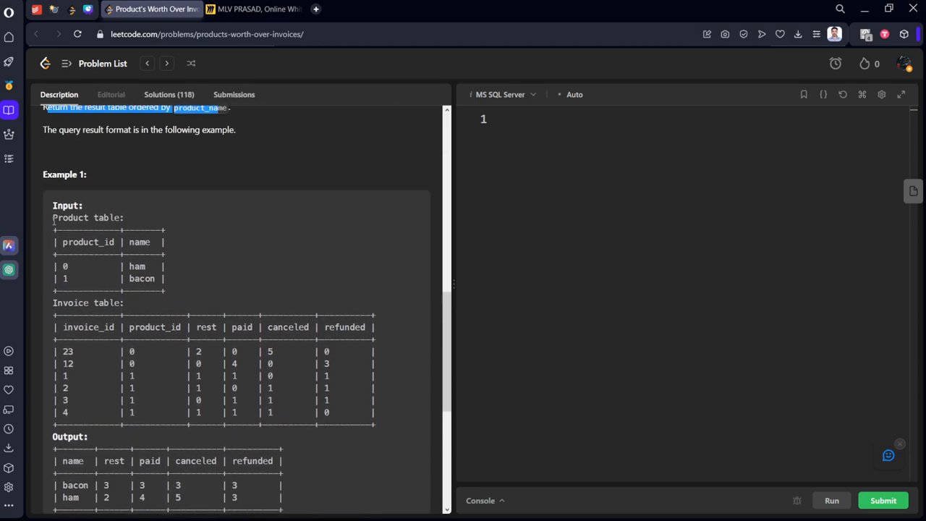
Step: Copy the example Product table, delete all existing board content in Miro, and paste the table
drag(52, 232, 165, 286)
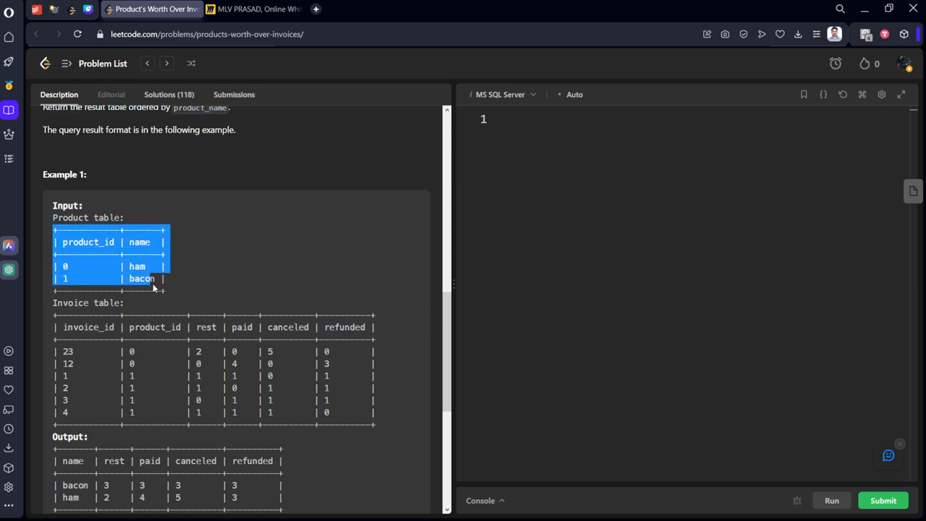
click(252, 9)
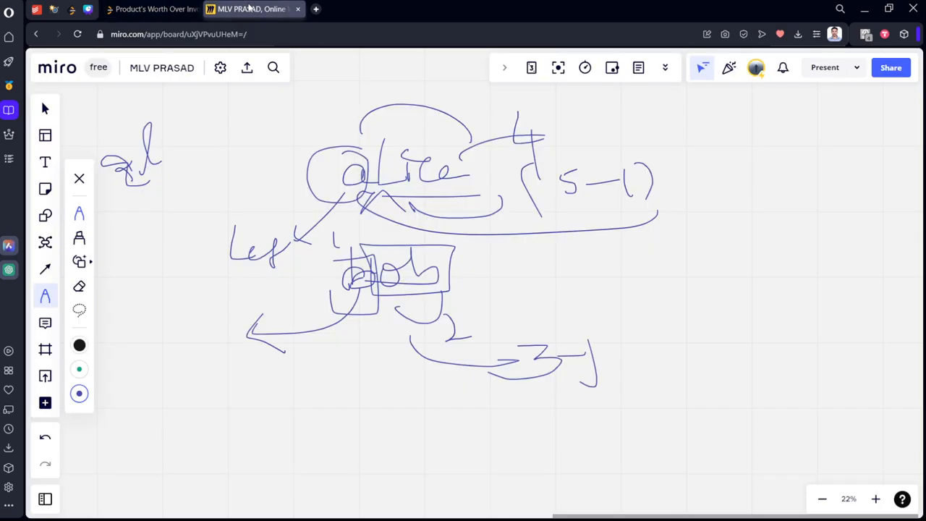
key(ctrl+a)
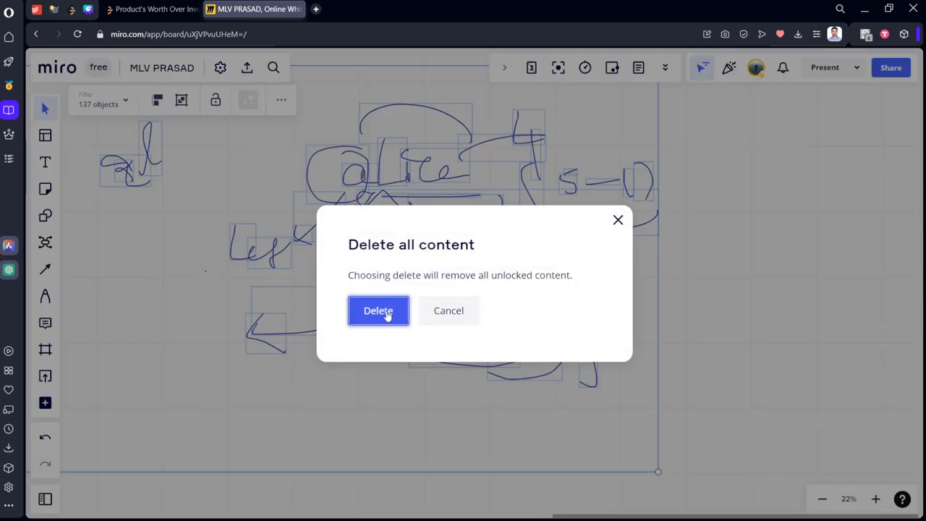
click(378, 310)
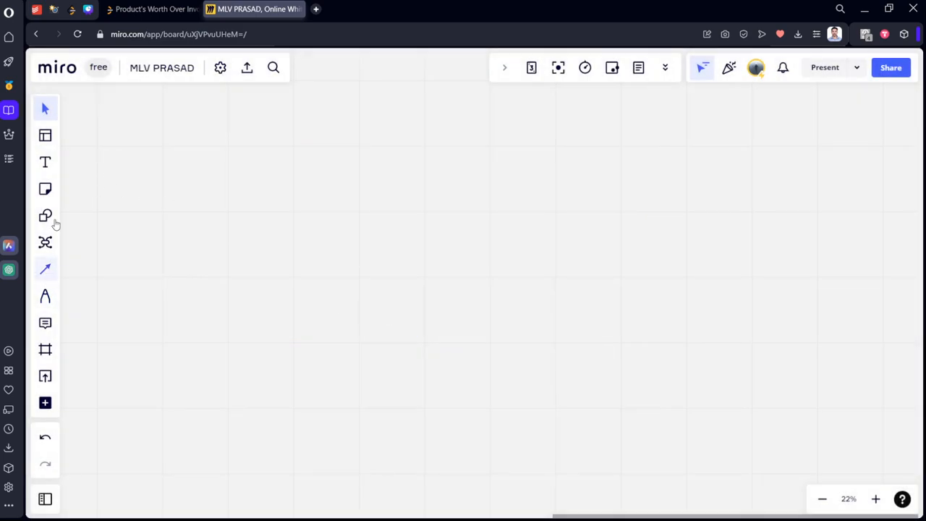
click(45, 162)
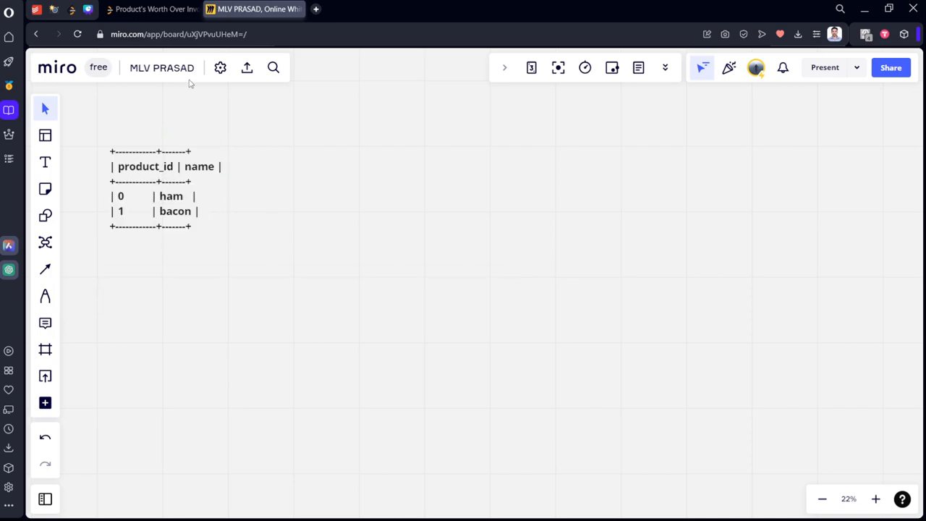
Step: Copy the example Invoice table from LeetCode and paste it onto the Miro board
click(152, 8)
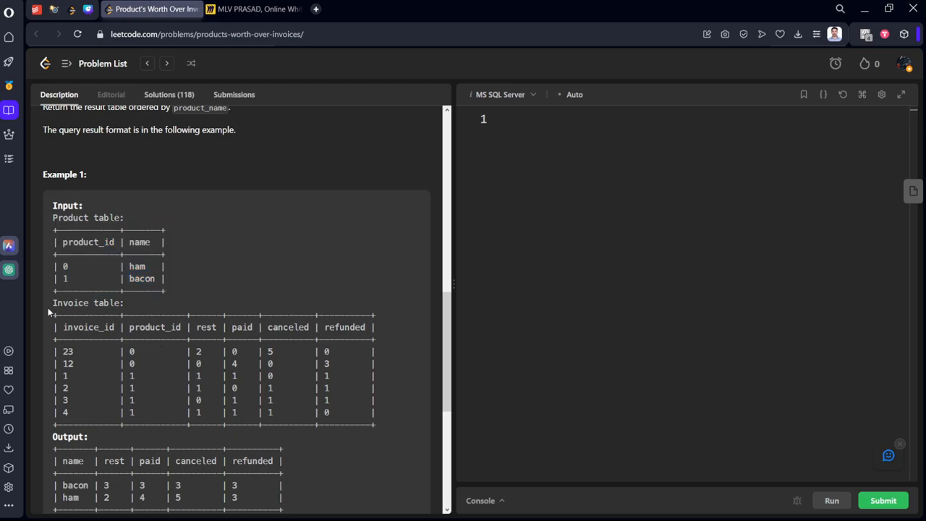
drag(52, 302, 403, 426)
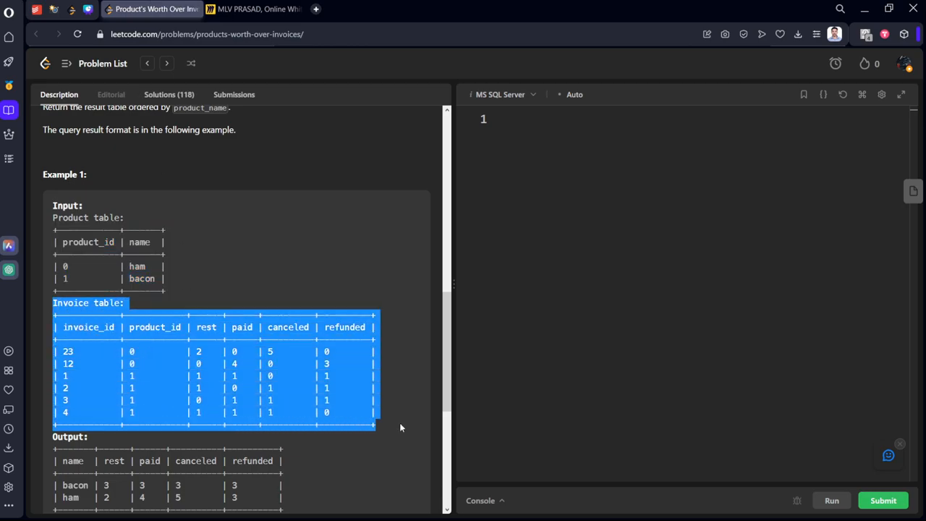
click(253, 8)
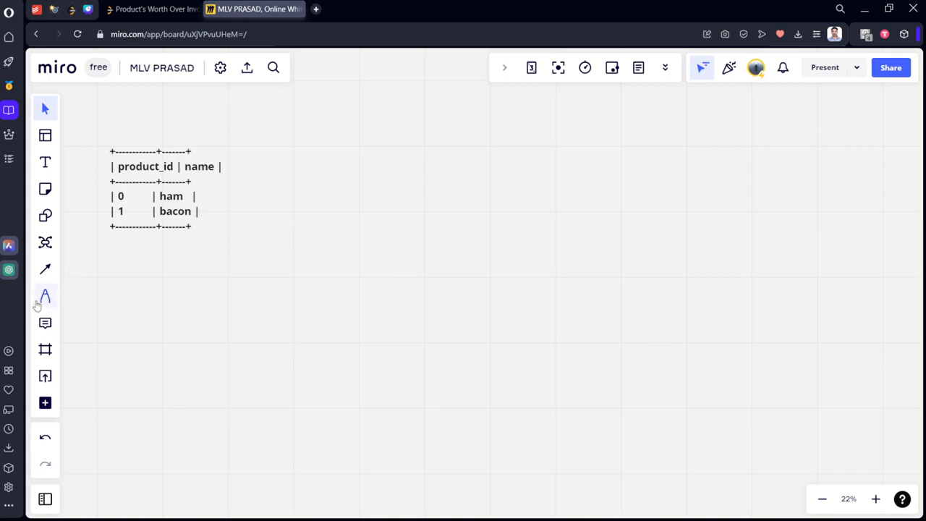
click(45, 162)
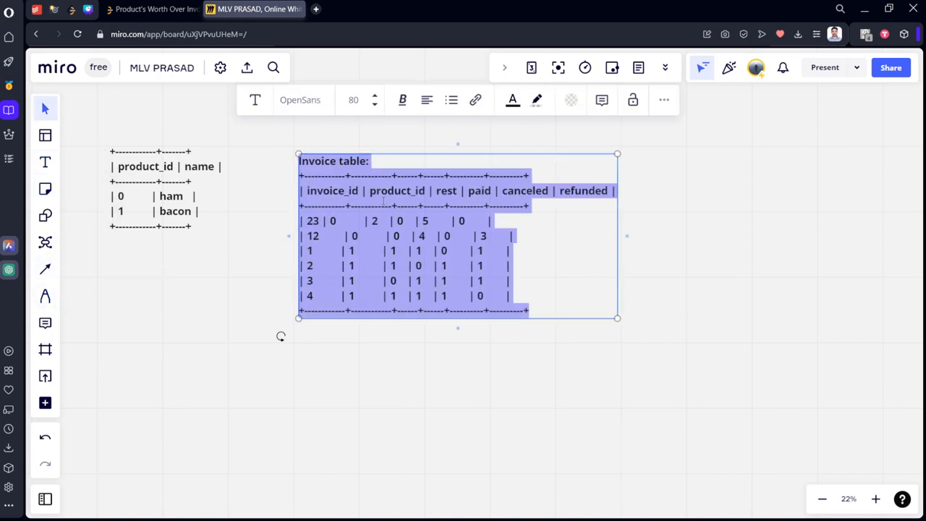
Step: Copy the expected Output table from LeetCode and bring it over to the Miro board
click(152, 9)
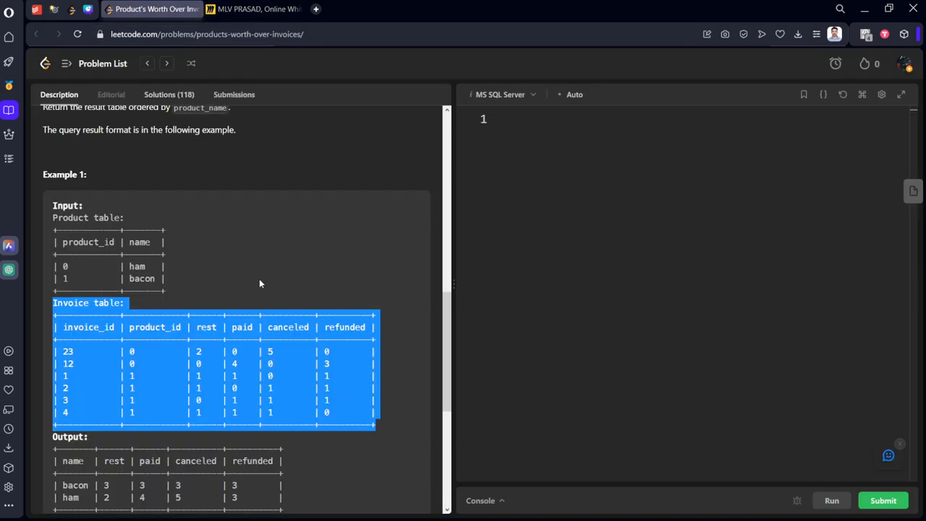
scroll(down, 3)
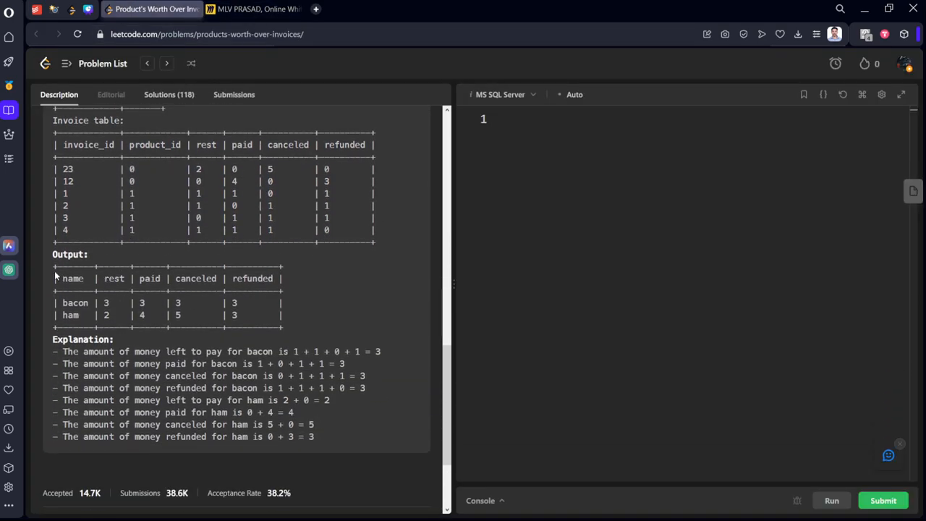
drag(55, 278, 293, 318)
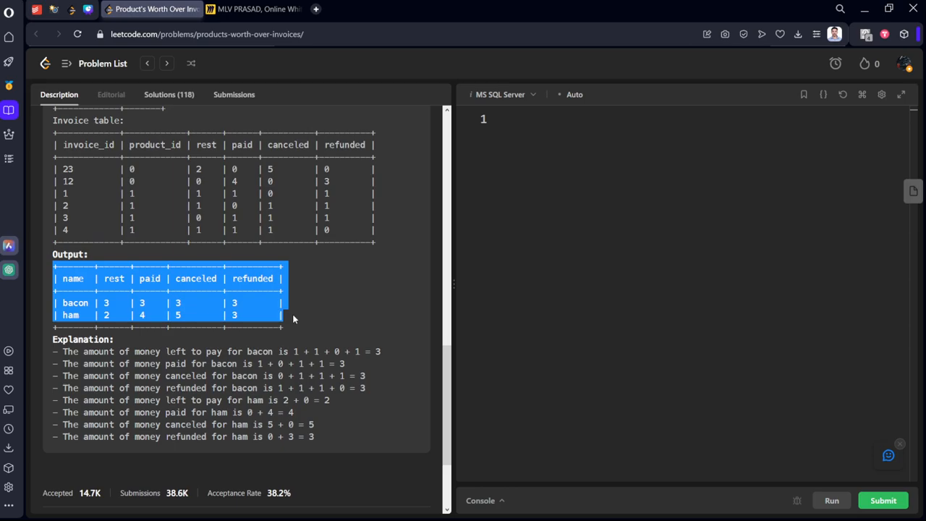
click(253, 9)
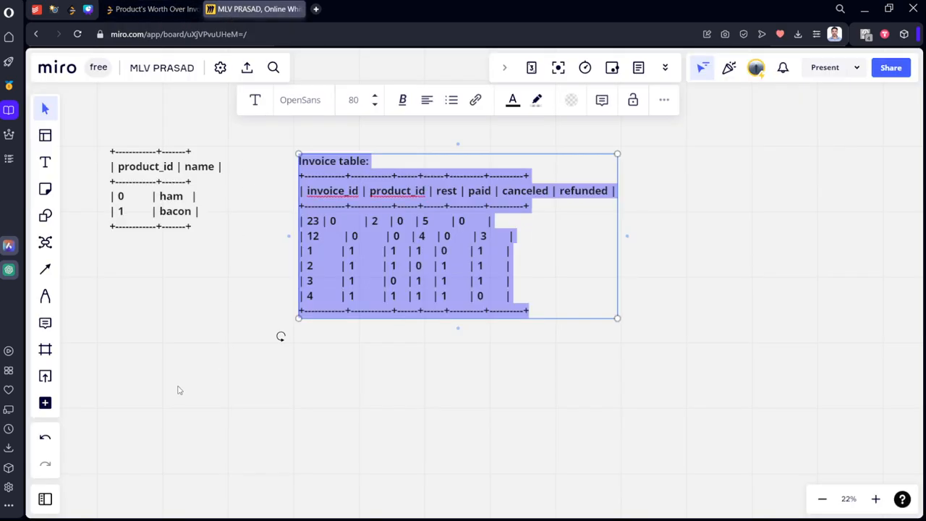
click(188, 405)
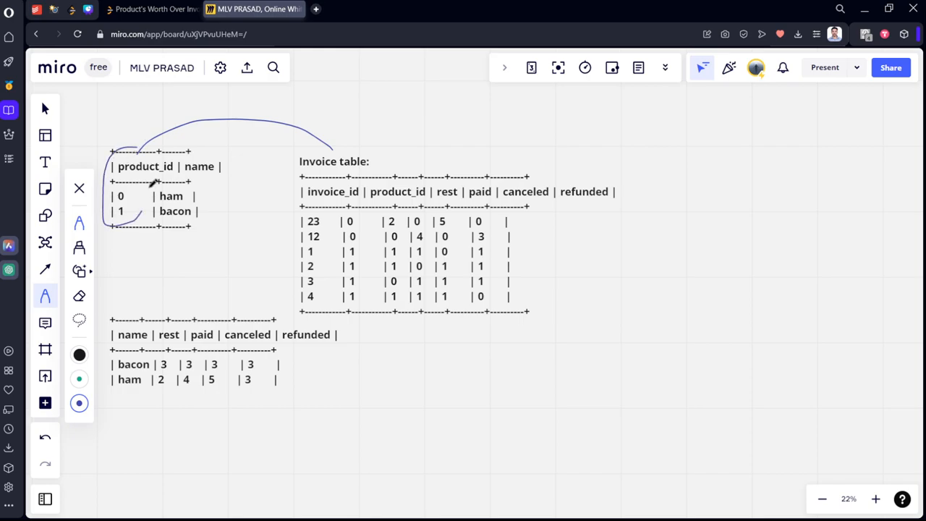
Step: Circle Product's product_id, draw arrows from ham and bacon to their Invoice rows, and add a join note
drag(369, 177, 408, 200)
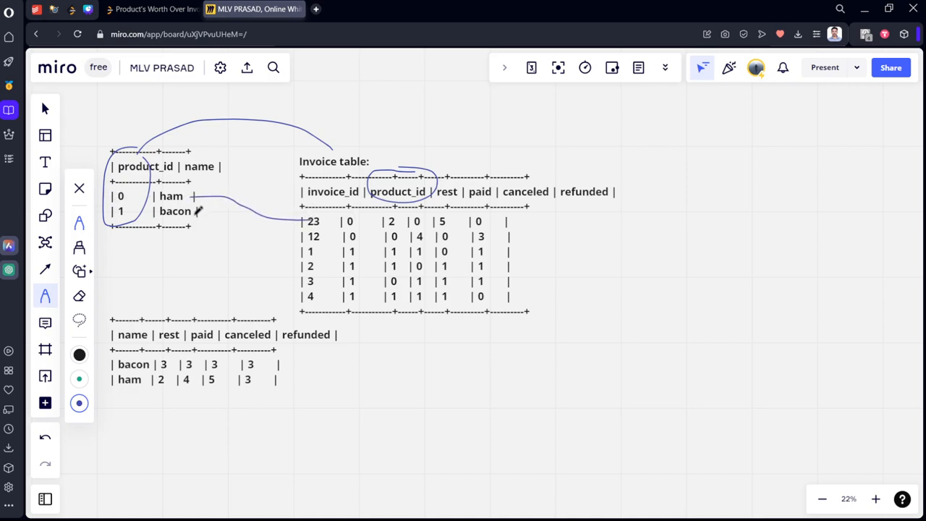
drag(195, 200, 282, 235)
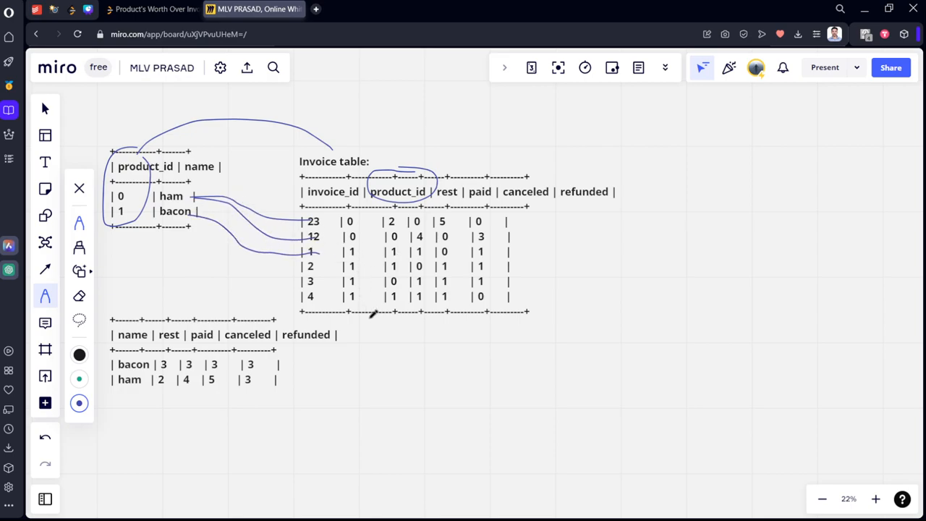
drag(362, 249, 373, 282)
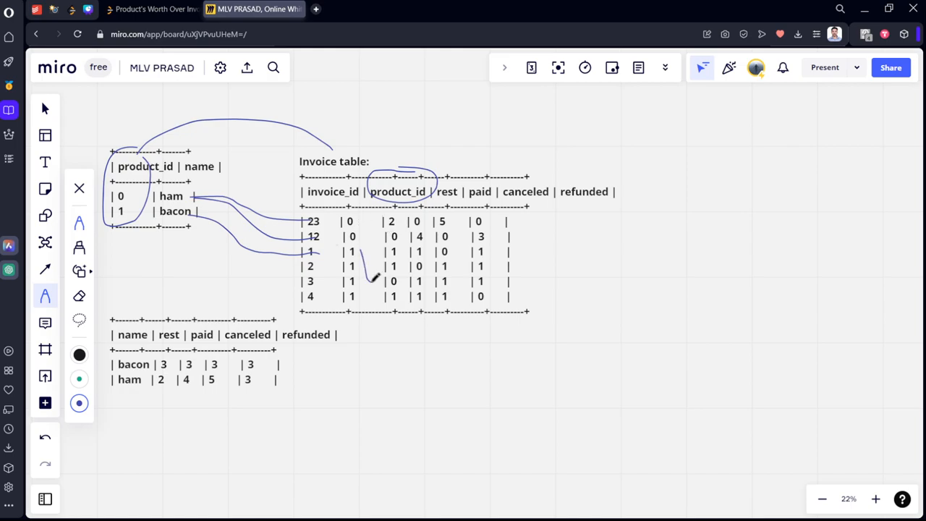
drag(359, 217, 370, 307)
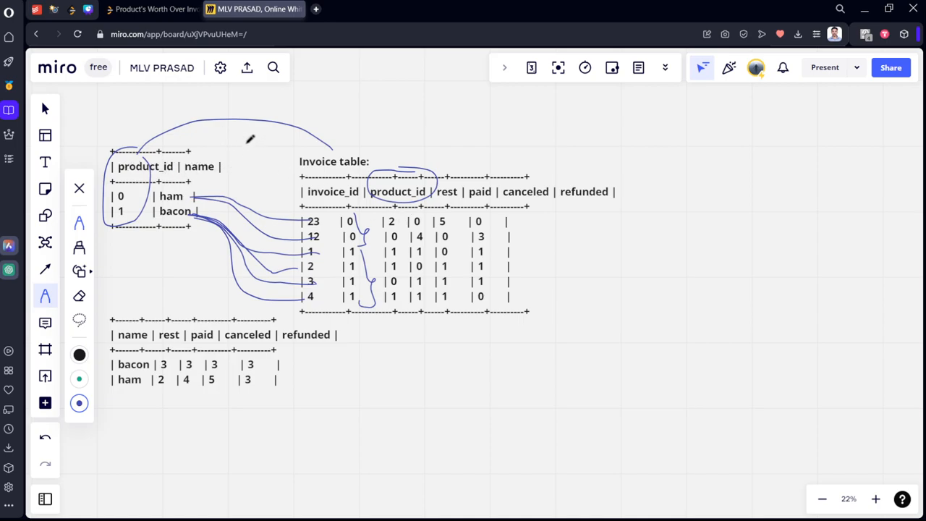
drag(231, 145, 311, 123)
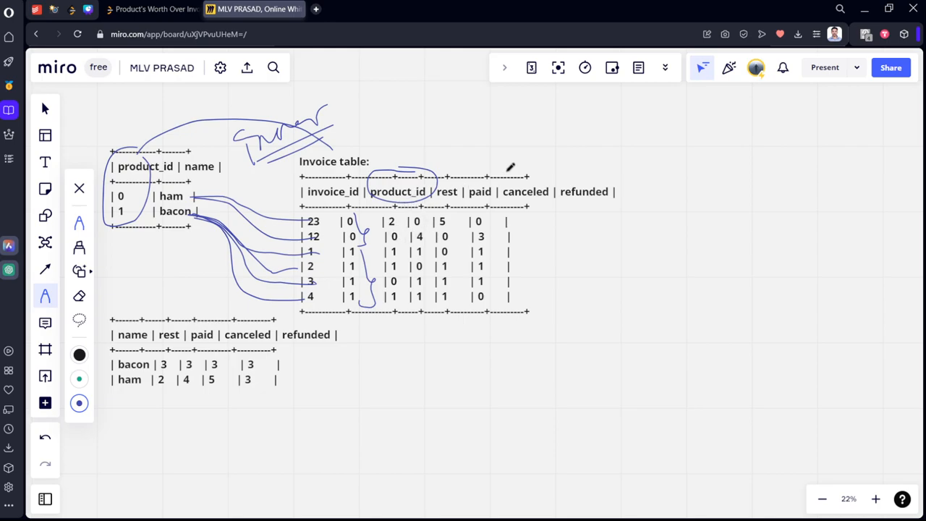
mouse_move(456, 158)
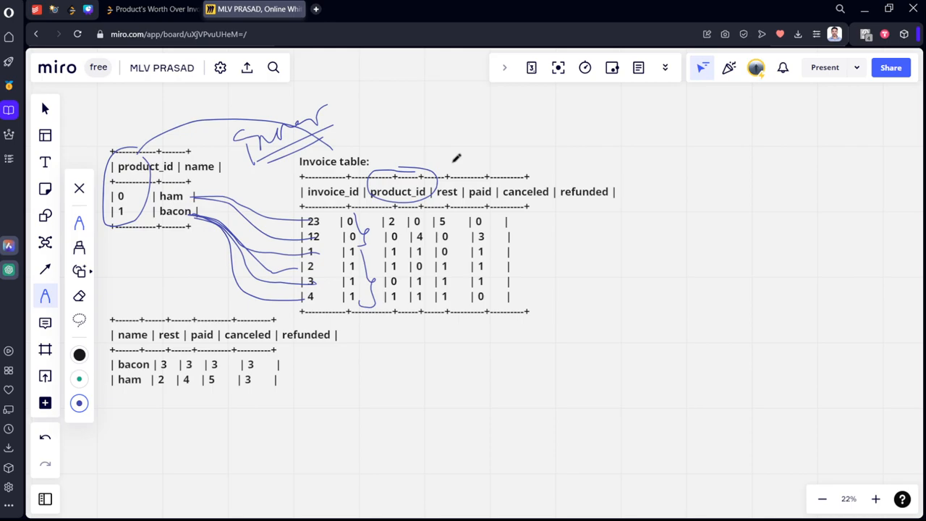
mouse_move(585, 172)
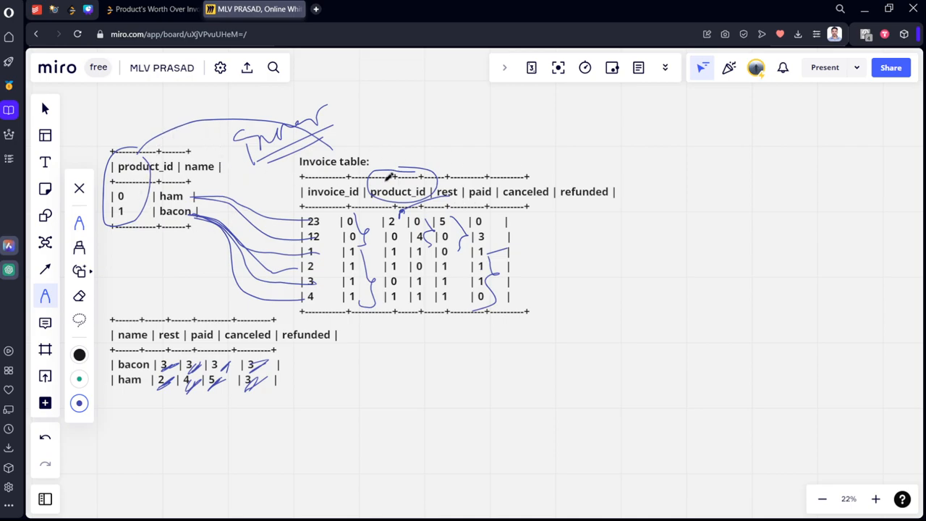
mouse_move(449, 149)
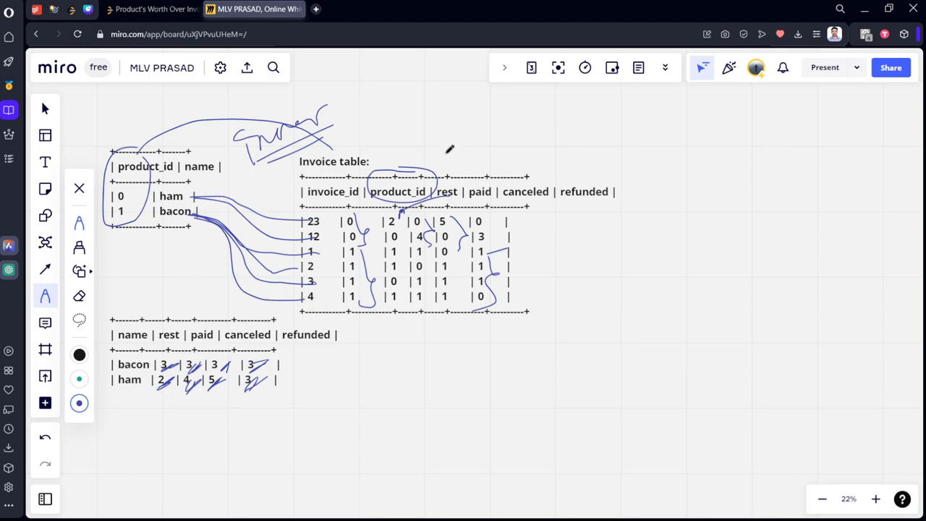
Step: Write the clause: from Product a join Invoice b on a.product_id = b.product_id
click(152, 9)
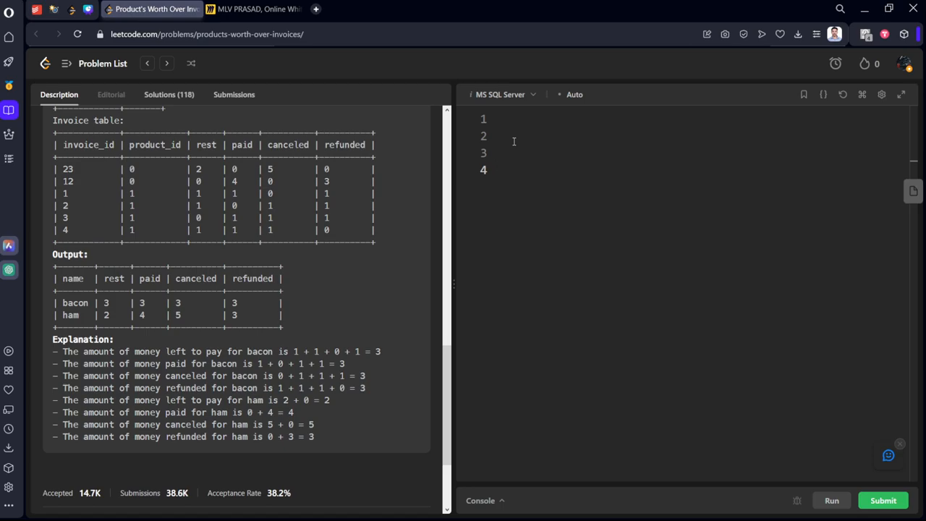
text(from)
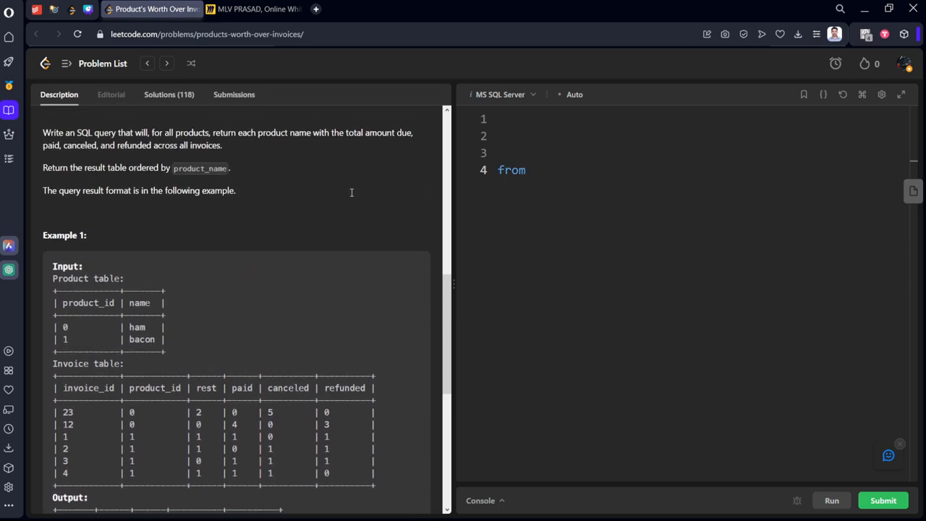
text(Pro)
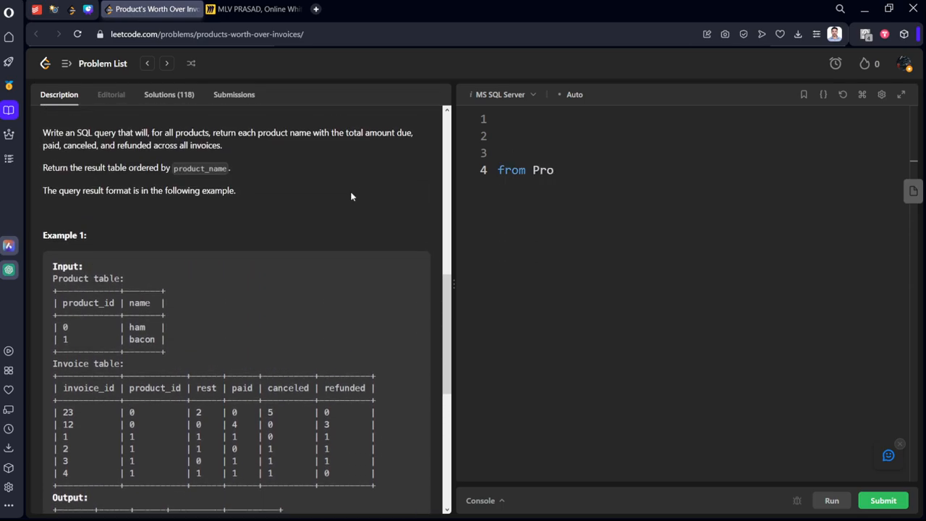
text(duct a)
text(inner)
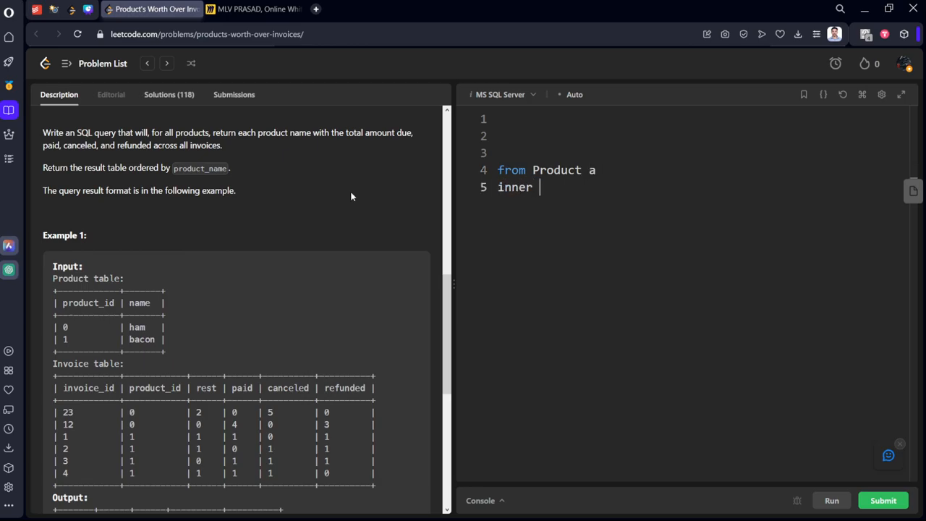
text(join I)
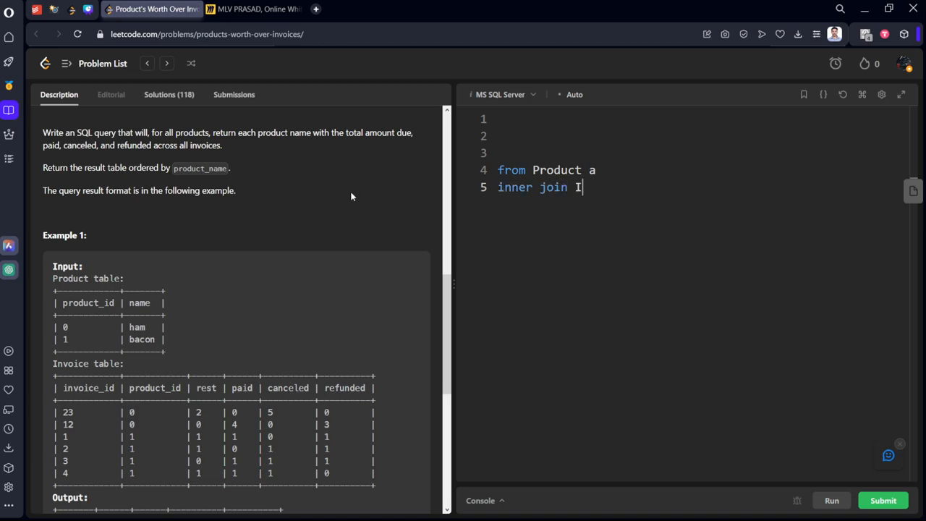
text(nvoic)
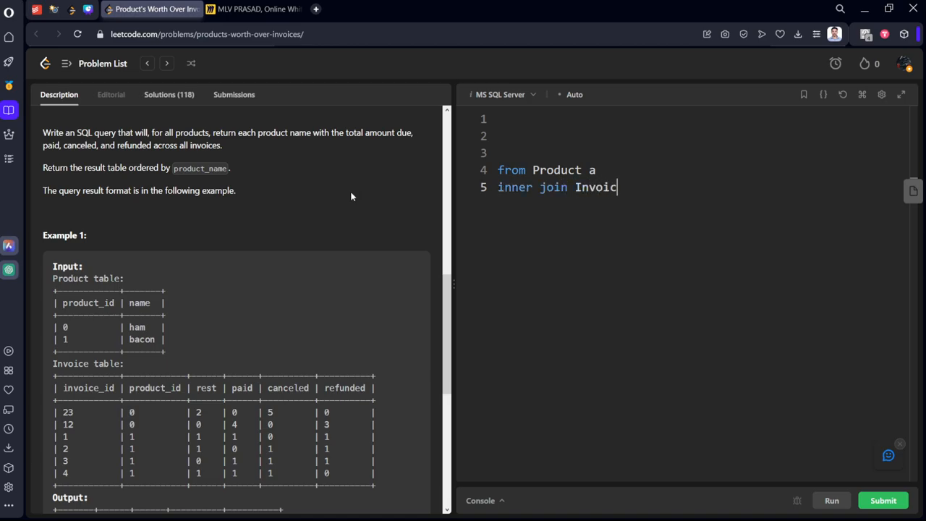
text(e b)
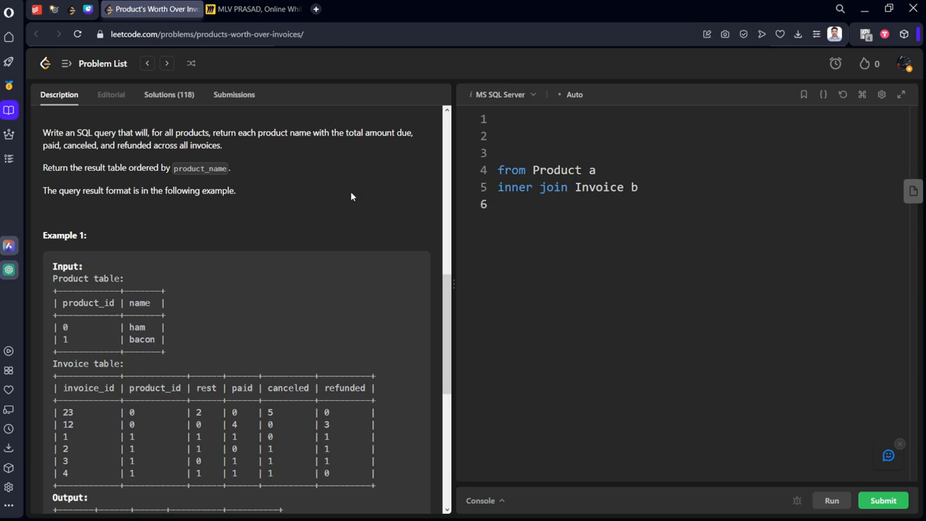
text(on a)
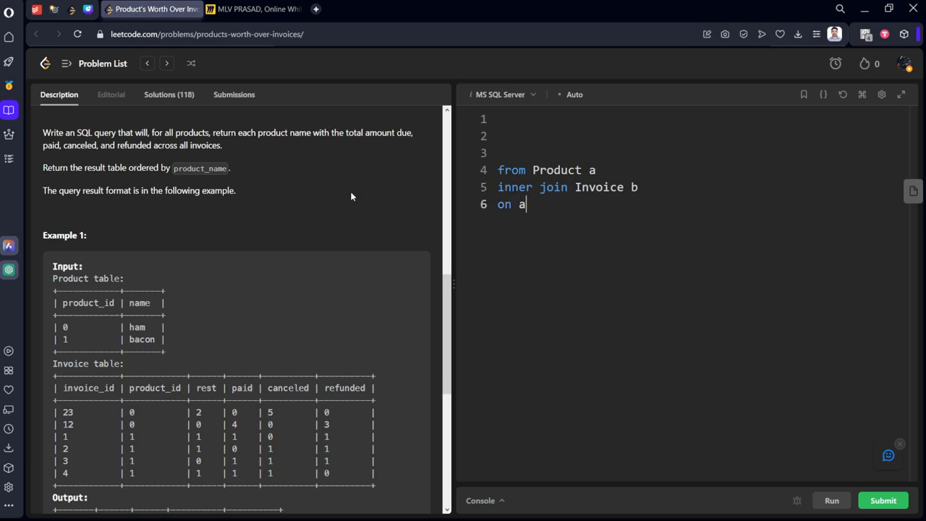
text(.prod)
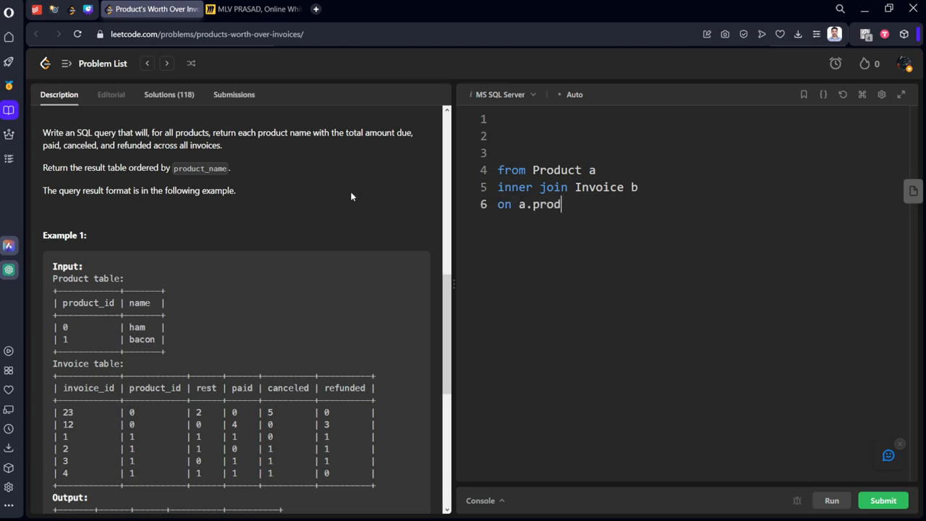
text(uct_id)
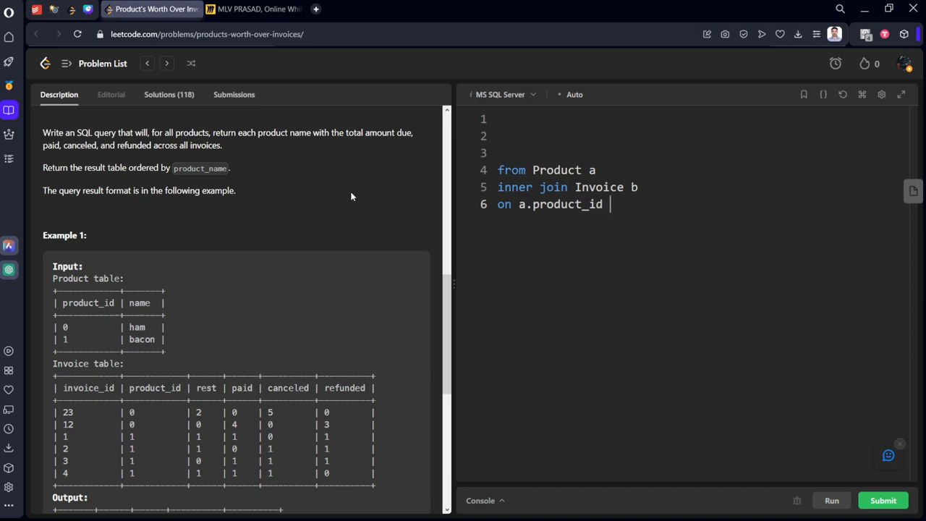
text(= b.rp)
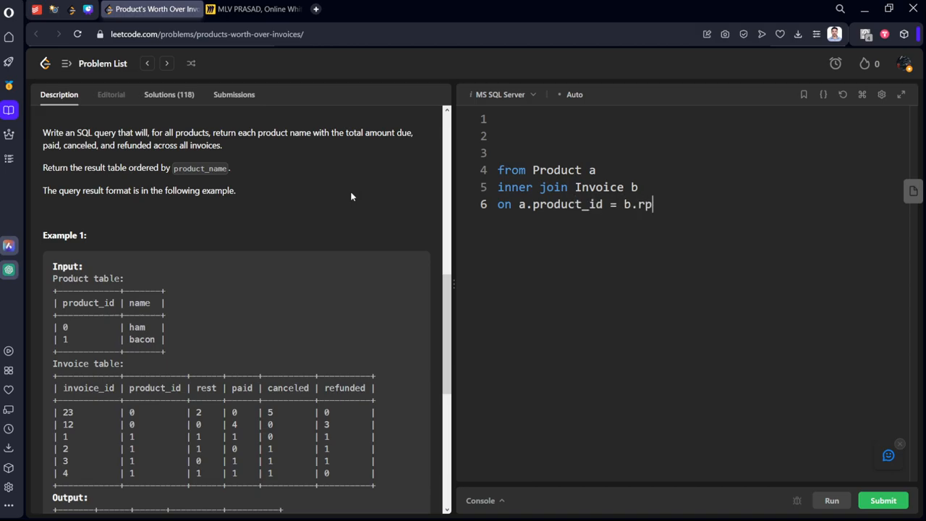
text(oduct_)
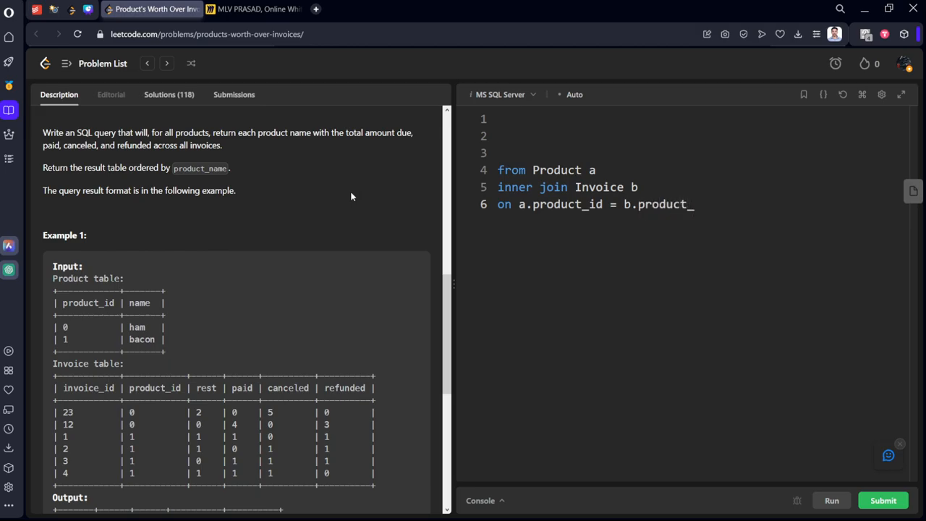
text(id)
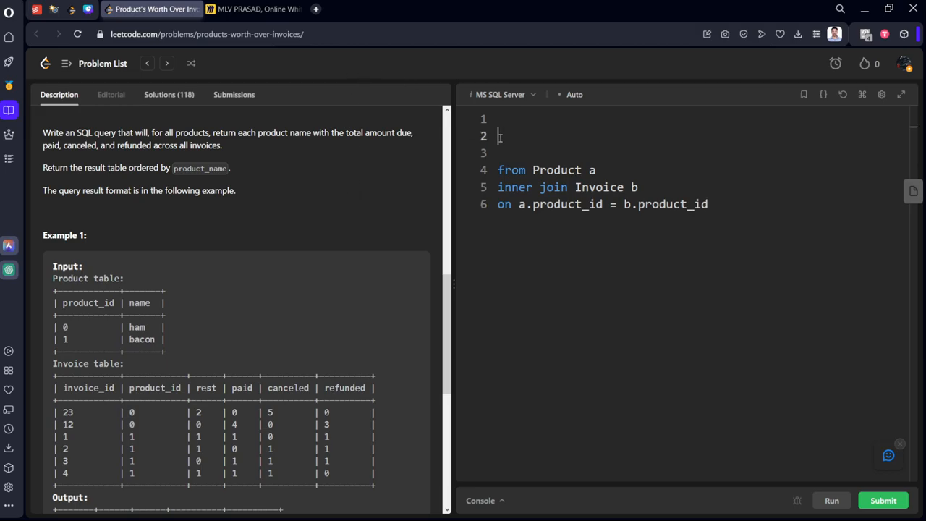
Step: Add the select keyword plus group by name and order by name to the query
text(select)
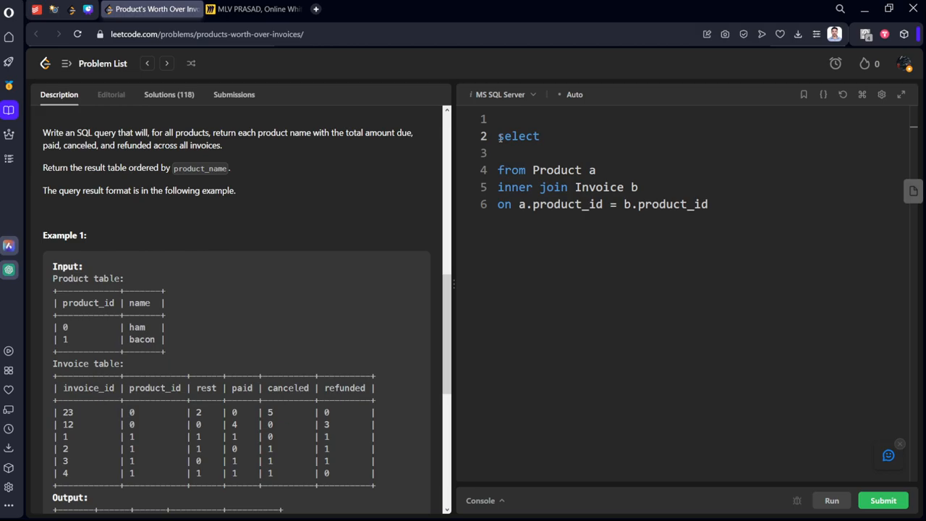
scroll(down, 3)
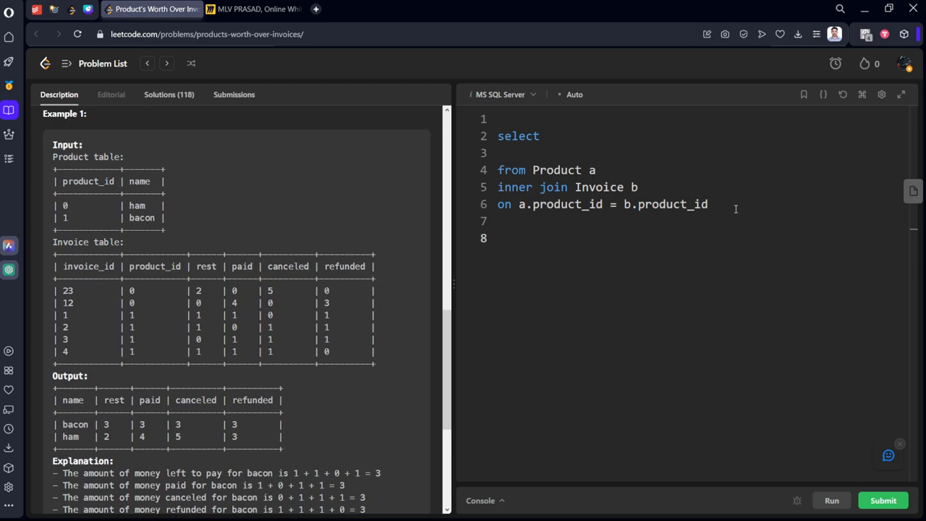
text(group by)
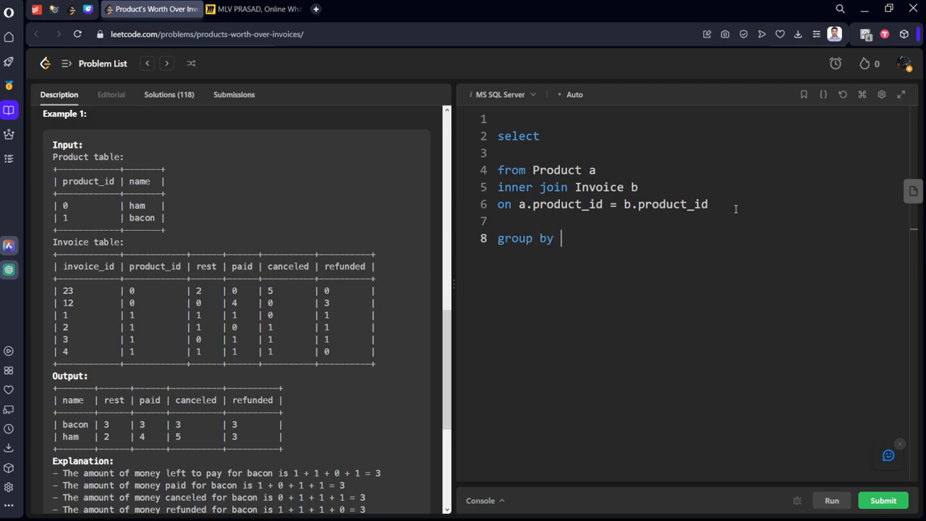
text(name)
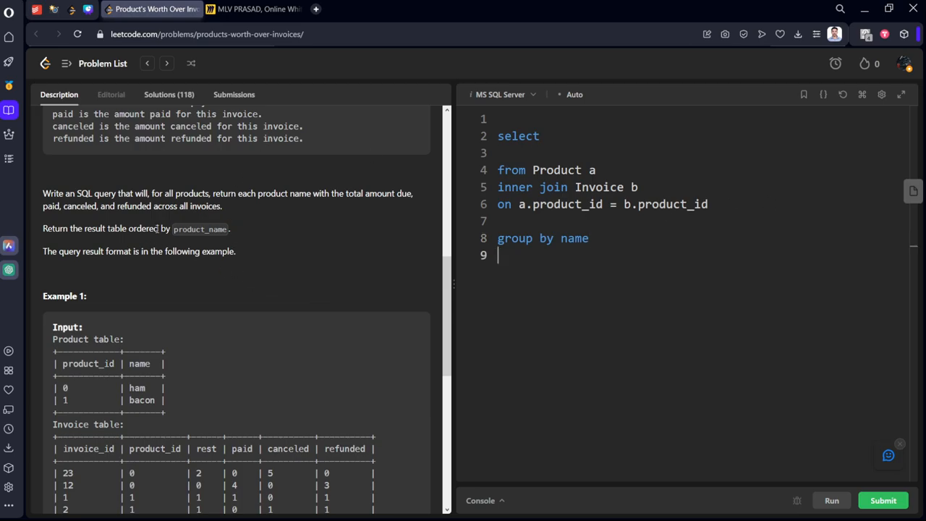
mouse_move(221, 239)
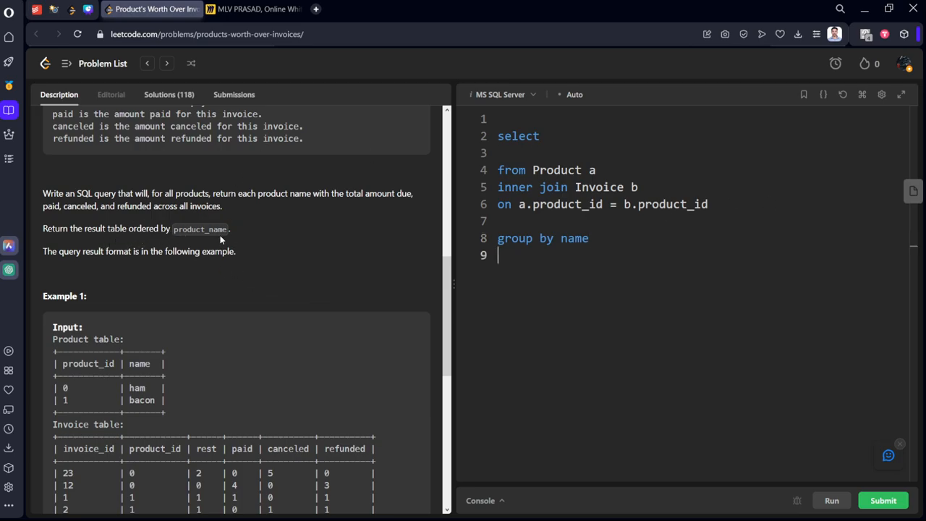
scroll(down, 3)
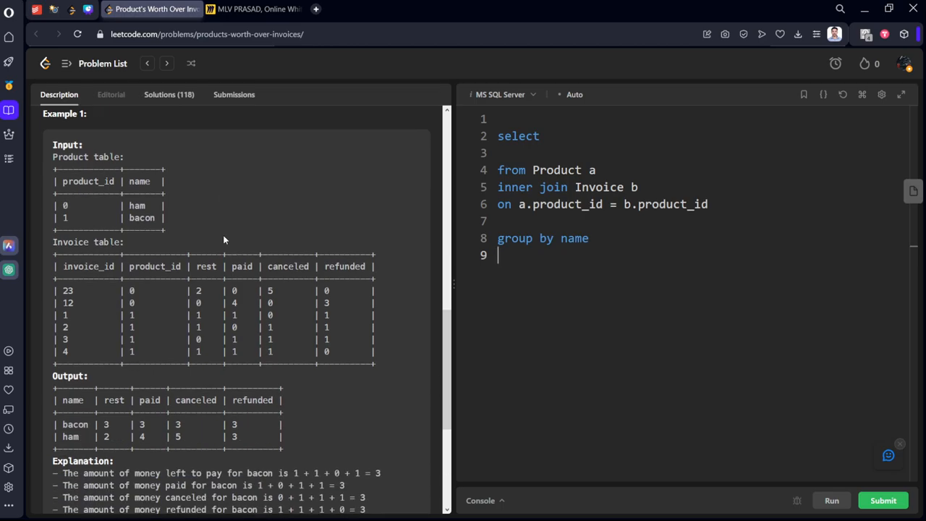
text(order by nam)
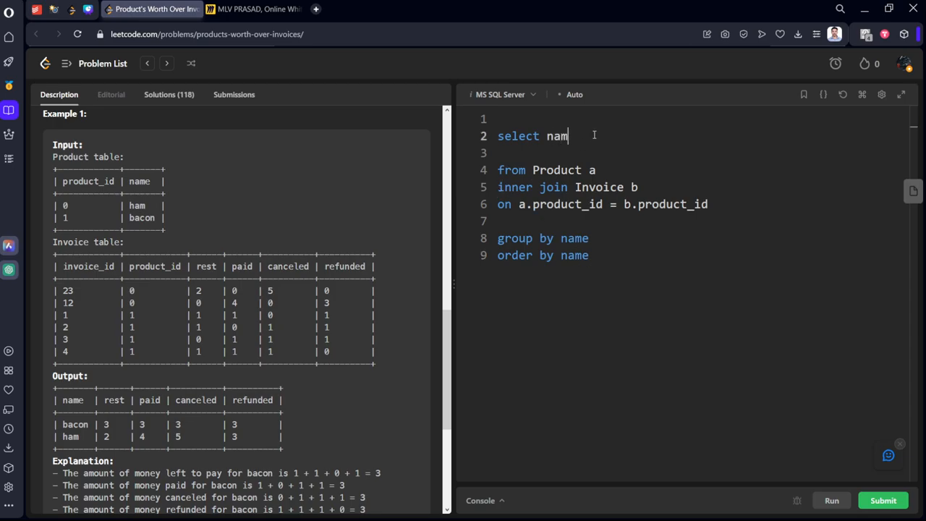
Step: Add sum(rest) rest and sum(paid) paid to the select list after name
text(e,)
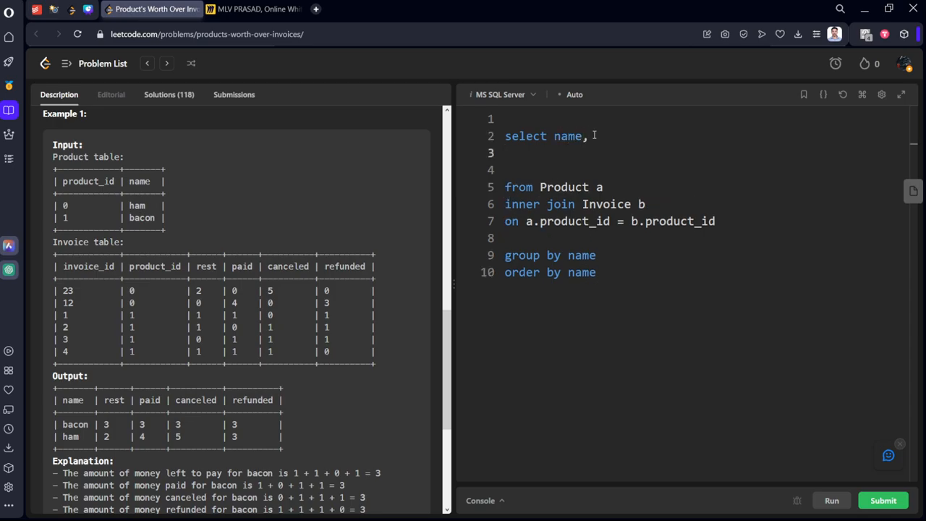
text(sum())
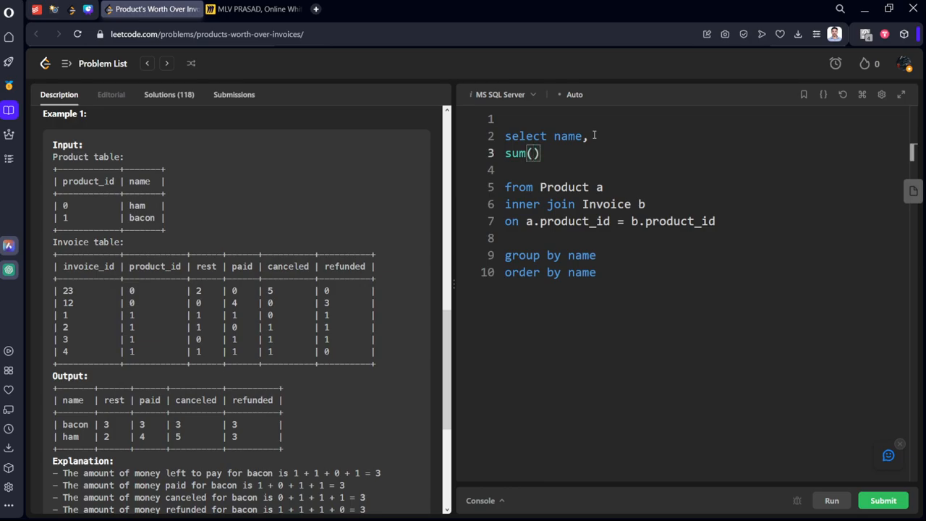
text(rest)
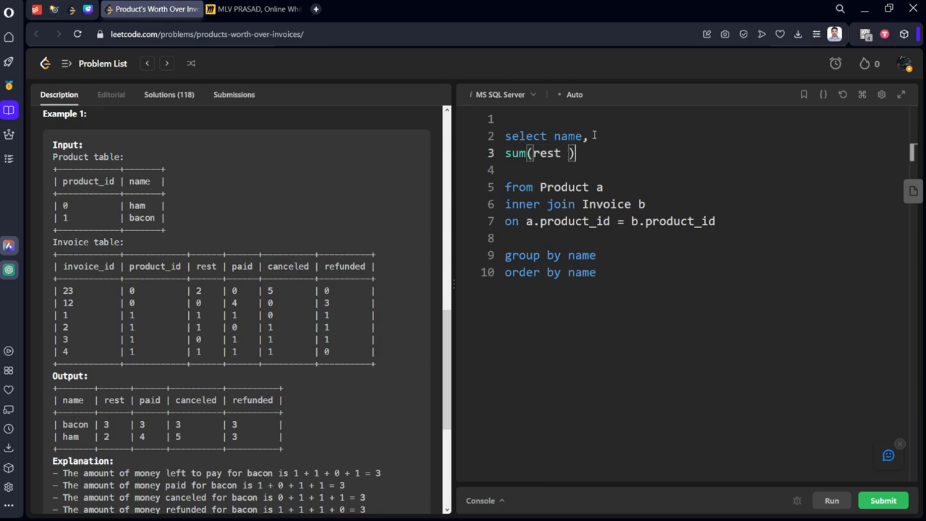
text(rest,)
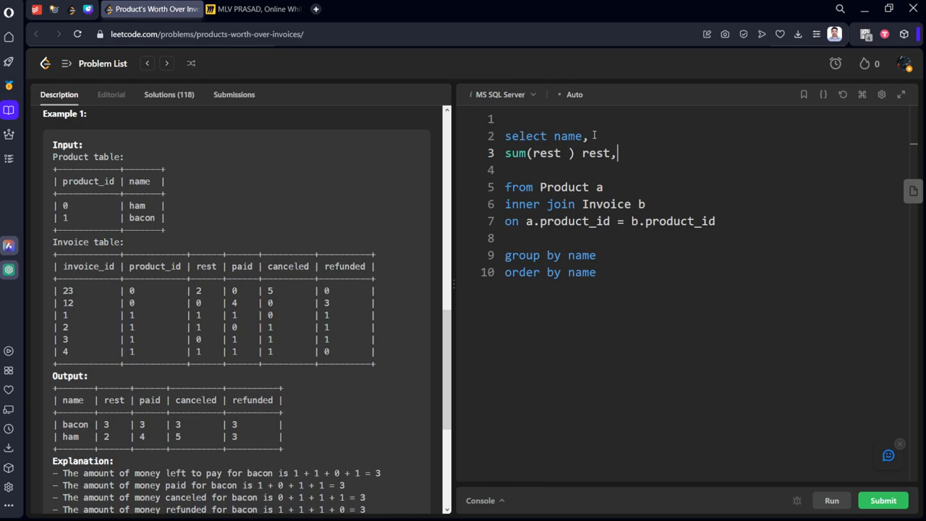
text(sum))
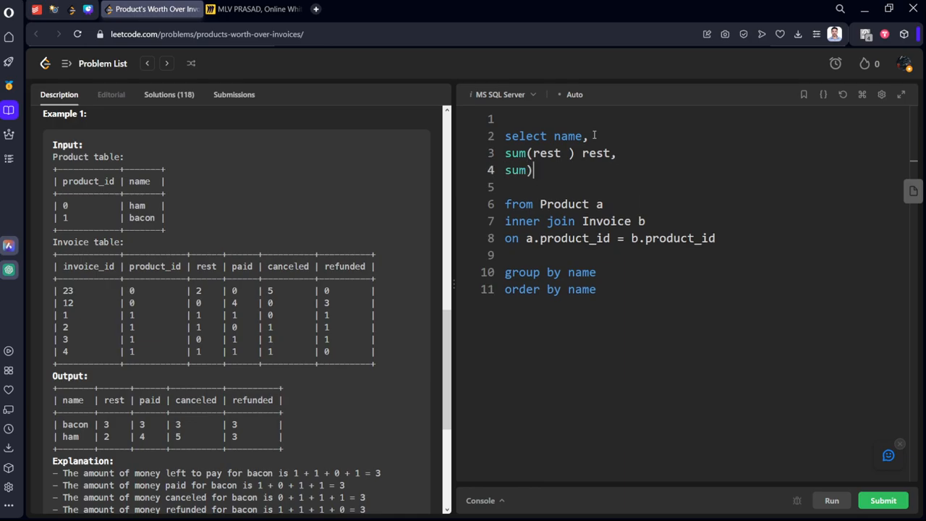
text(pa)
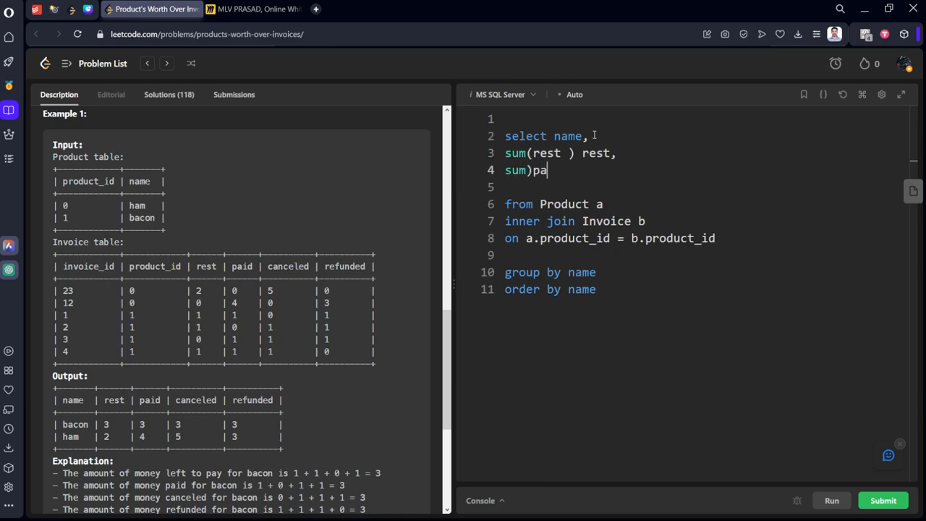
text((paid))
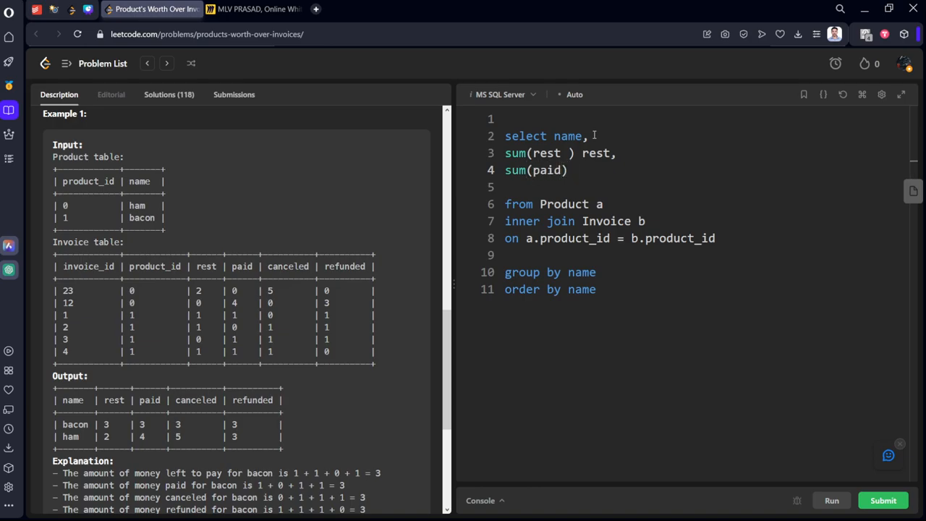
text(paid,)
text(sum)
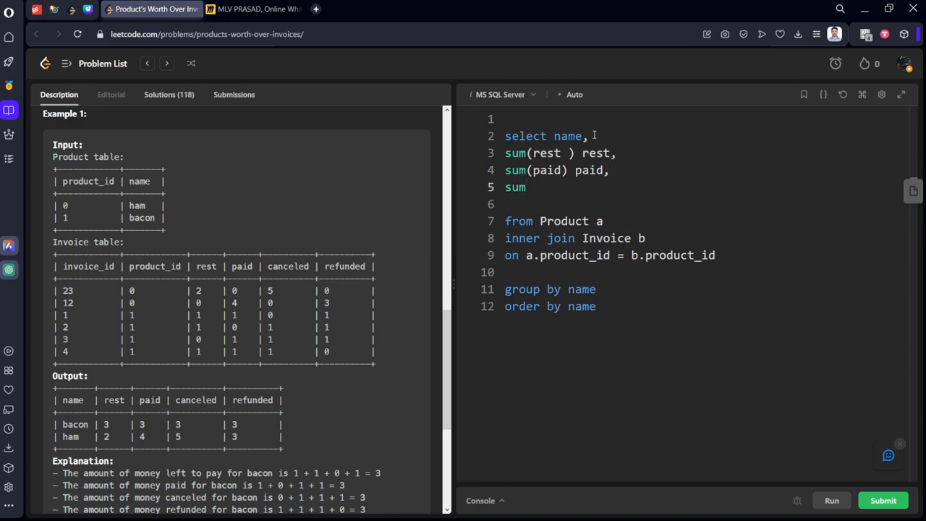
Step: Add sum(canceled) canceled and sum(refunded) refunded to the select list
text((cance))
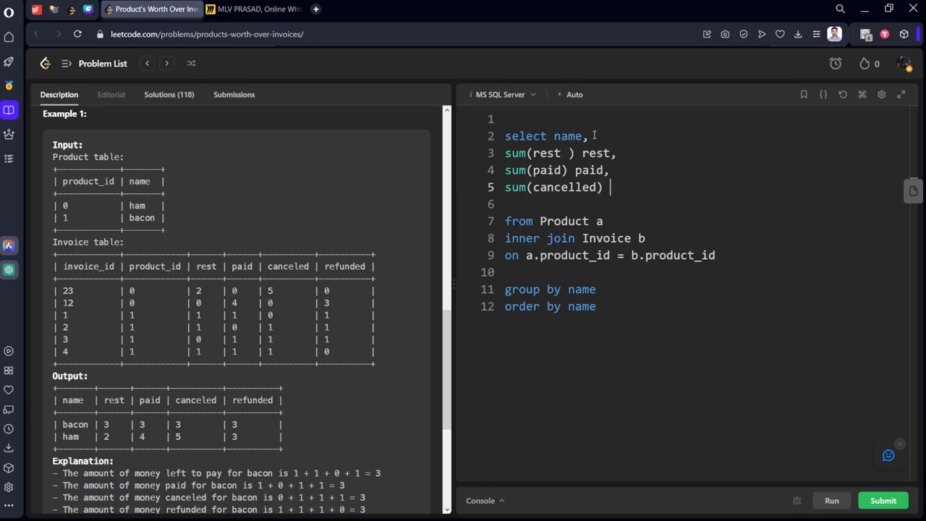
text(ca)
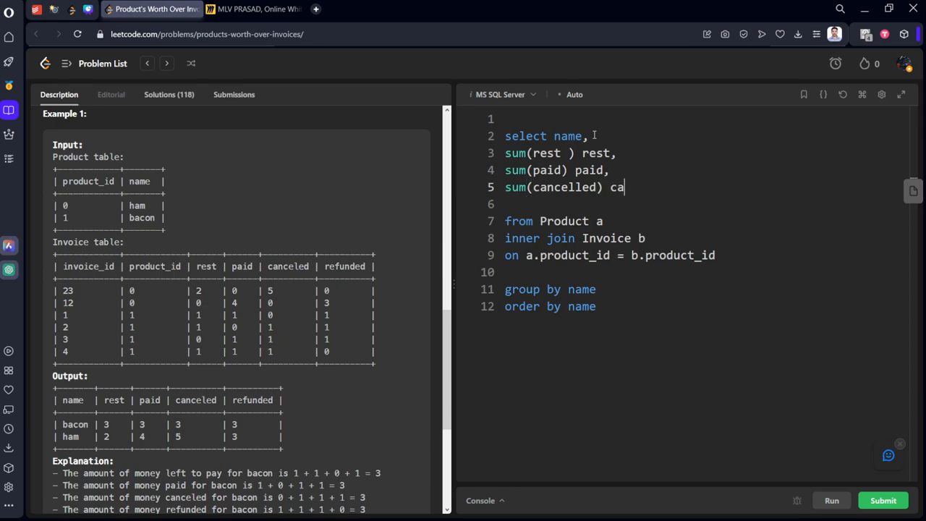
text(nceled)
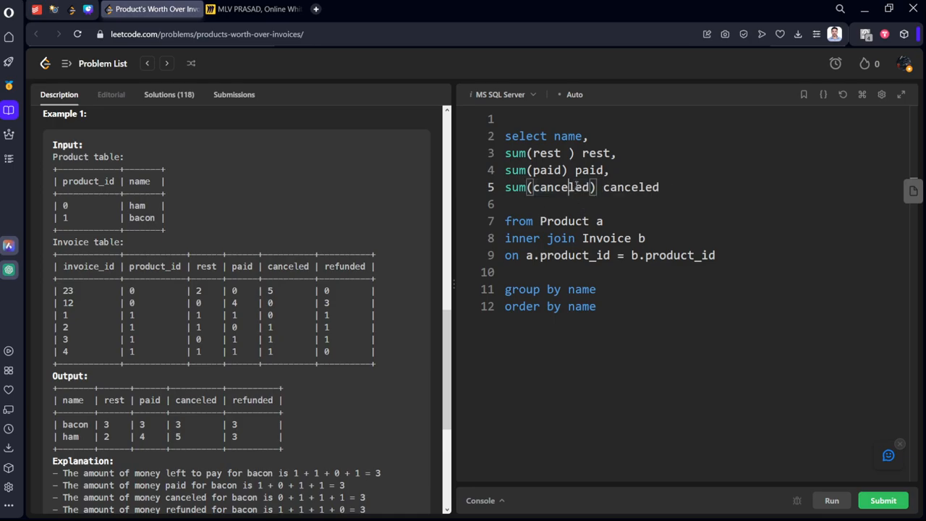
text(,)
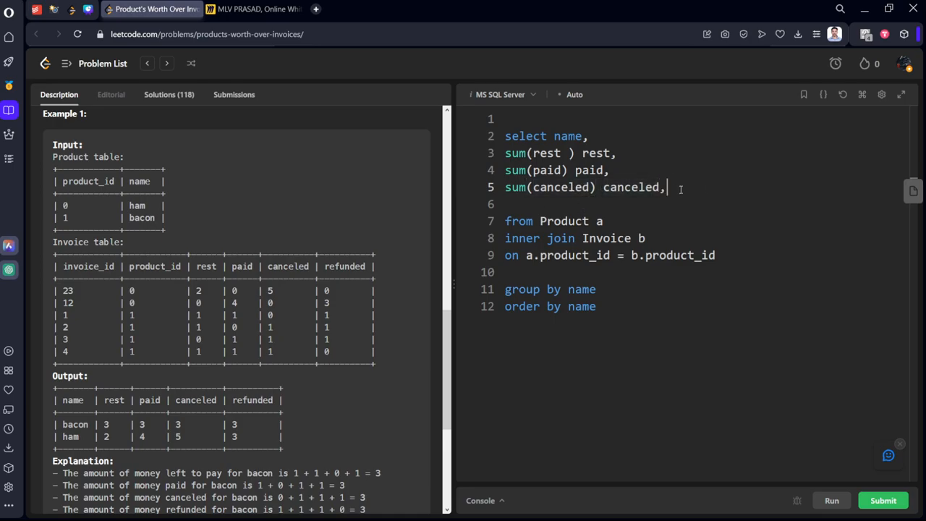
text(sum(refunded))
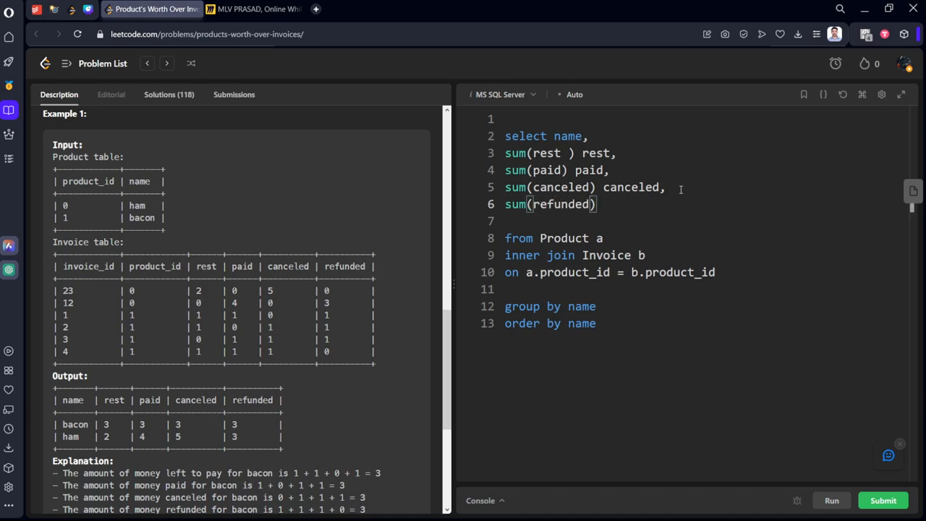
text(a)
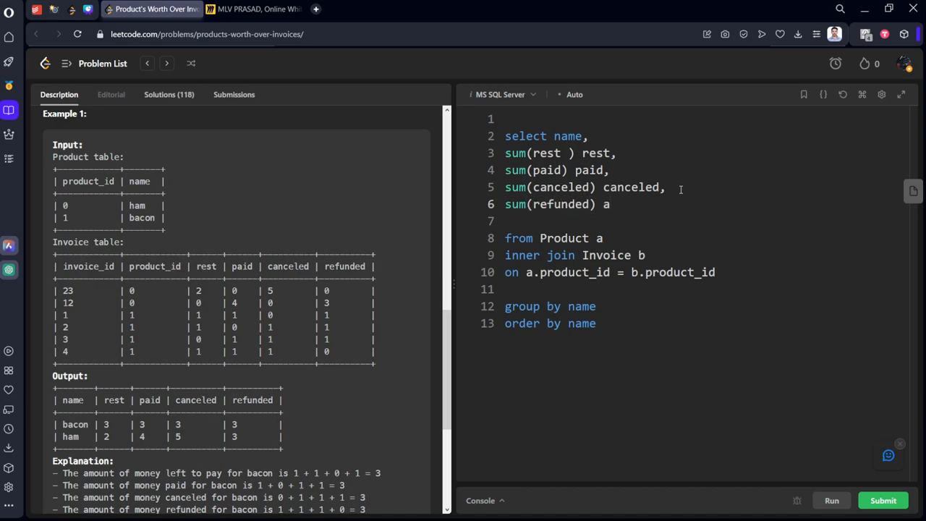
text(efunded)
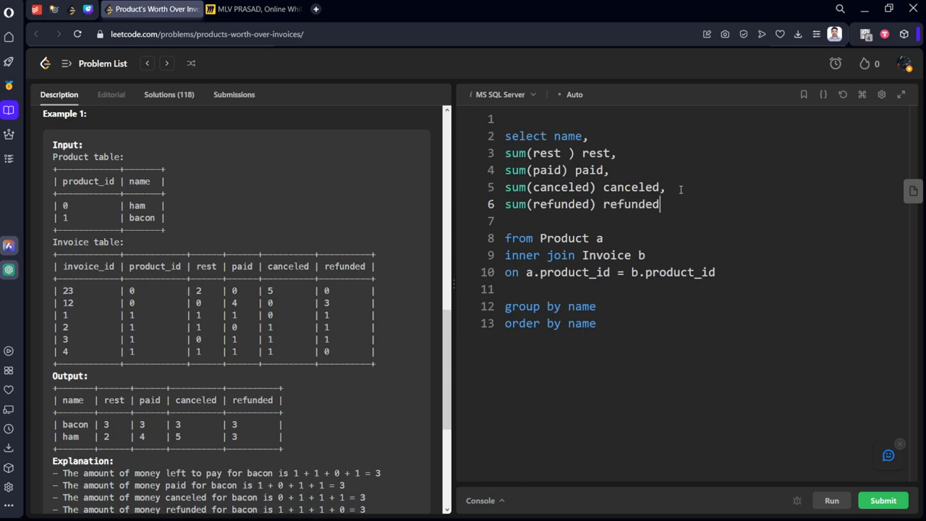
Step: Run and submit the inner-join query, review the Wrong Answer (10/17) result, and go to the whiteboard
click(831, 500)
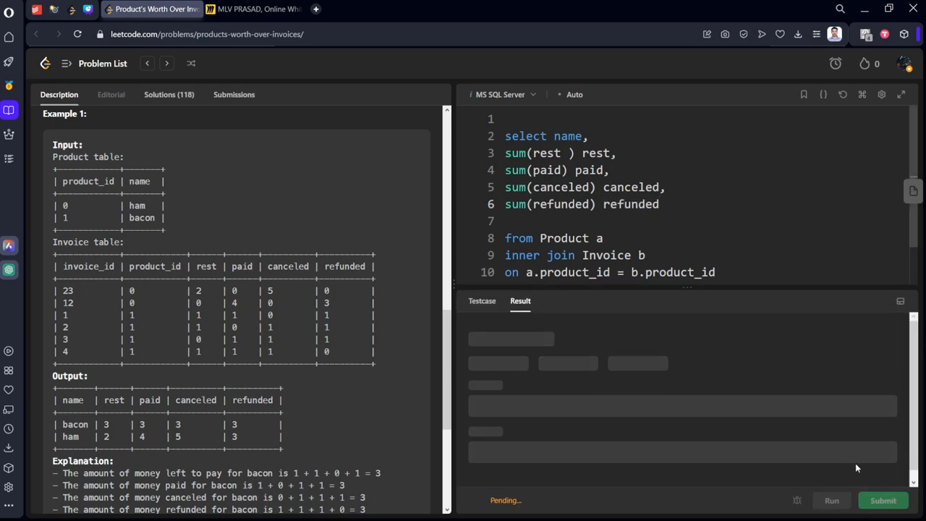
click(883, 500)
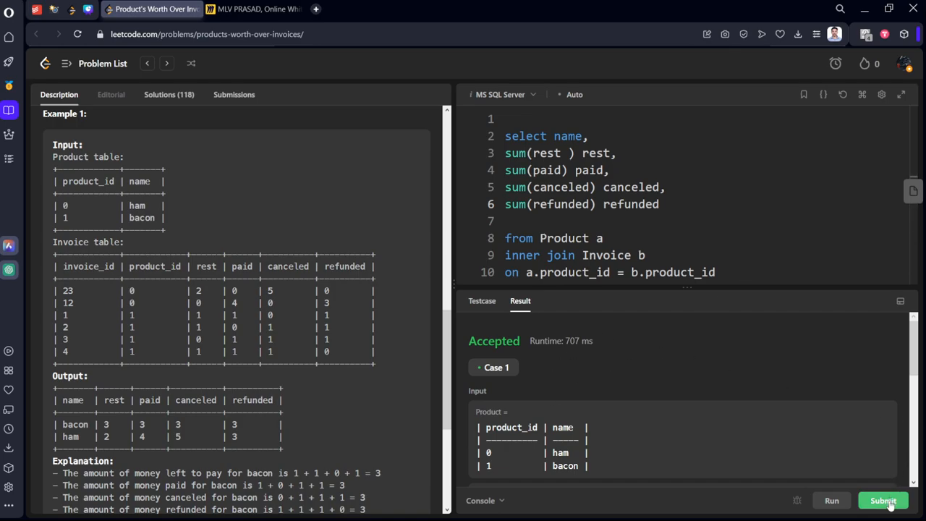
click(883, 501)
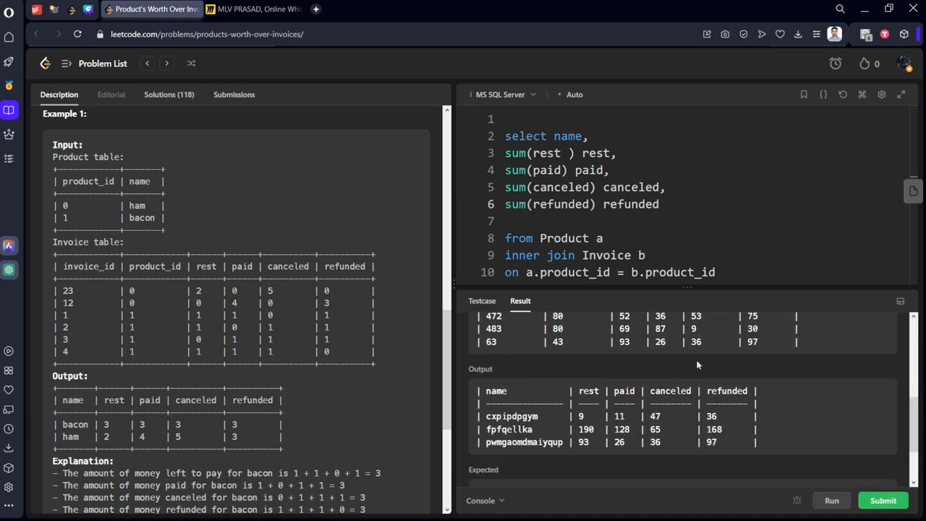
scroll(down, 3)
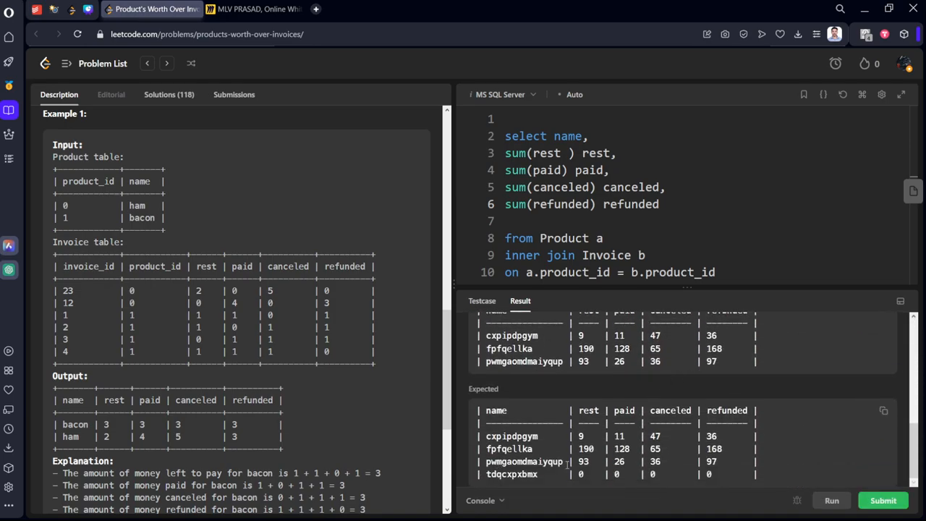
click(830, 501)
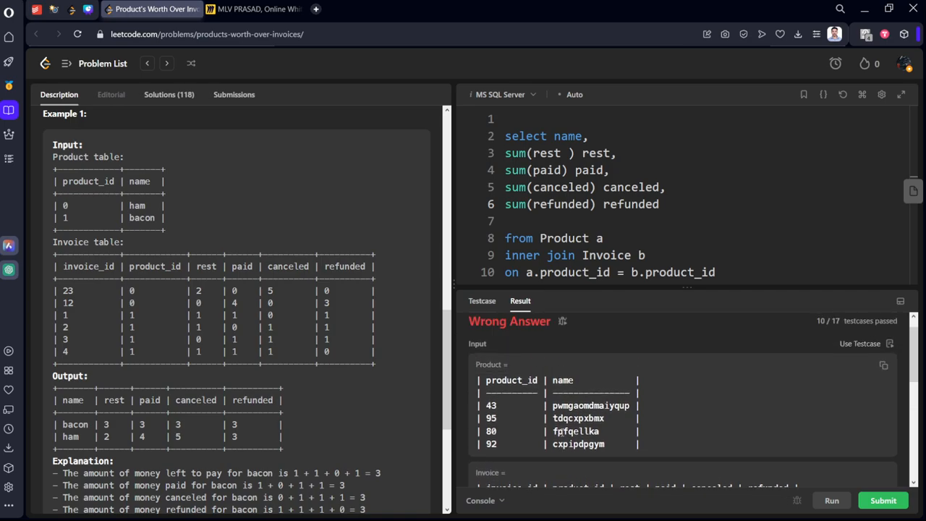
click(252, 8)
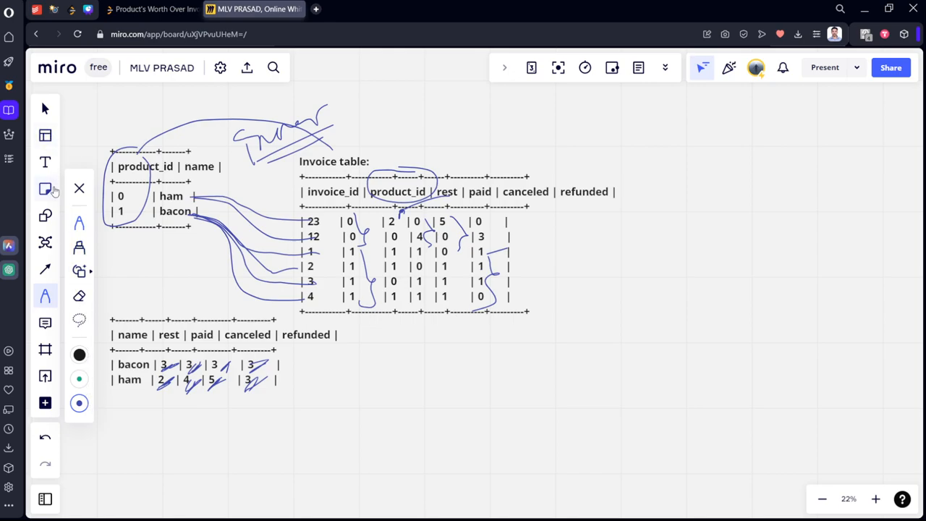
mouse_move(45, 269)
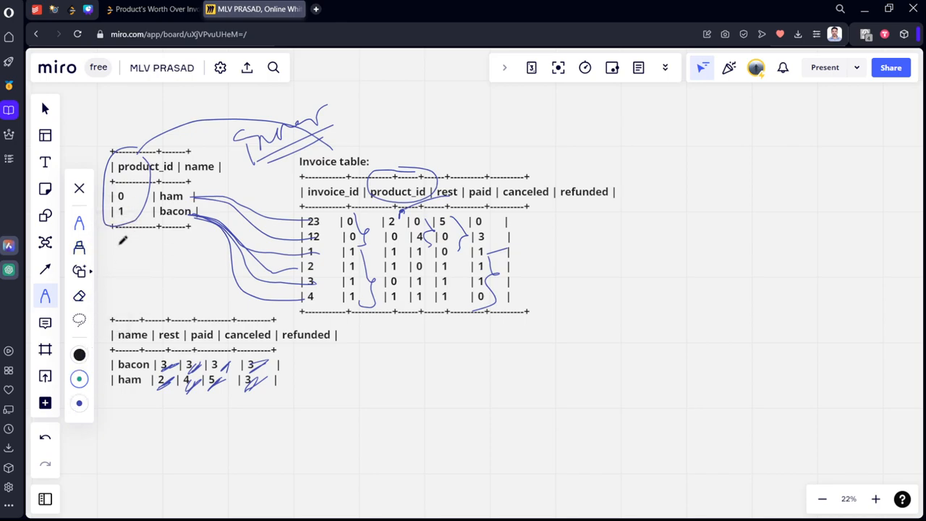
Step: Handwrite 'Left' above the Invoice table and circled 'null, null, val, val' notes beneath it
drag(123, 239, 137, 257)
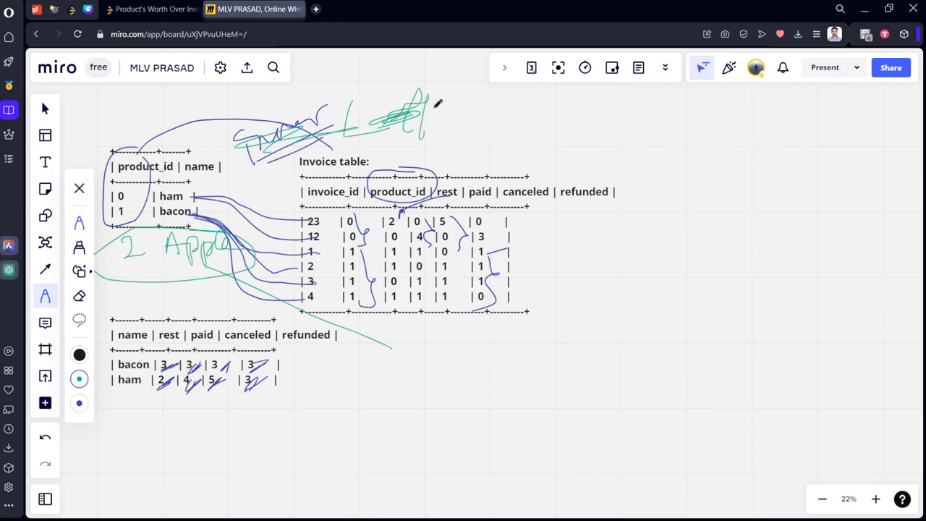
drag(475, 90, 538, 130)
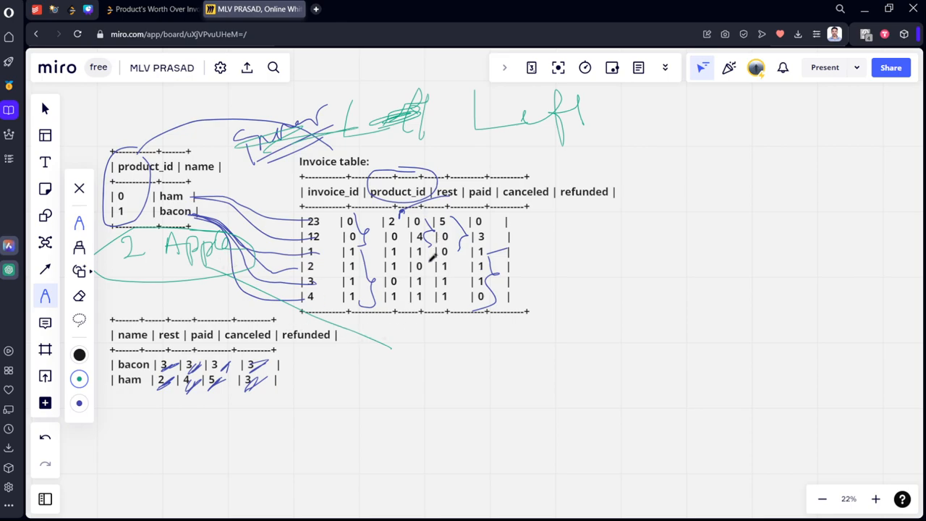
drag(408, 345, 448, 341)
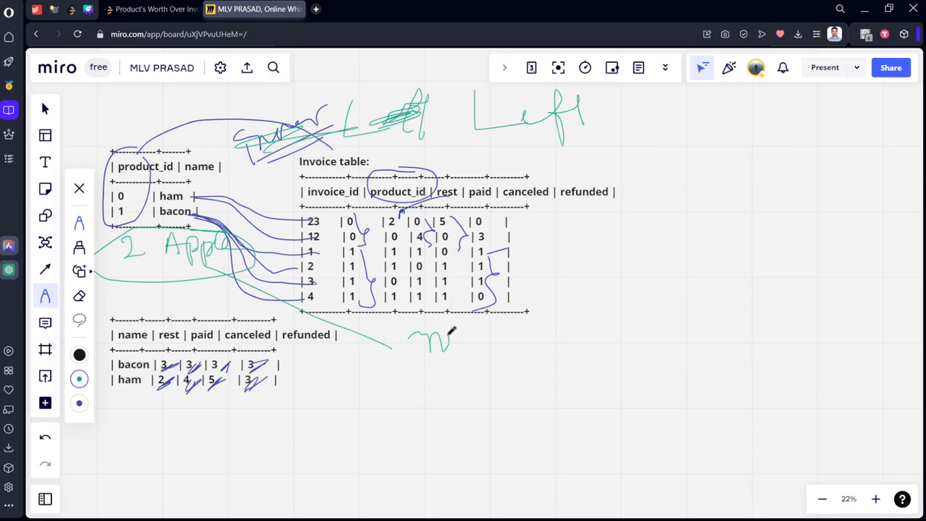
drag(434, 340, 477, 344)
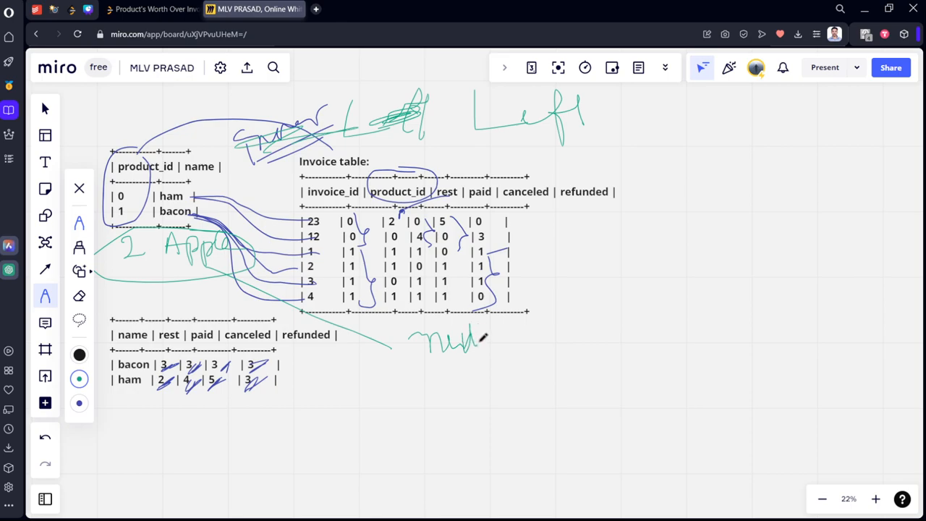
drag(495, 340, 567, 333)
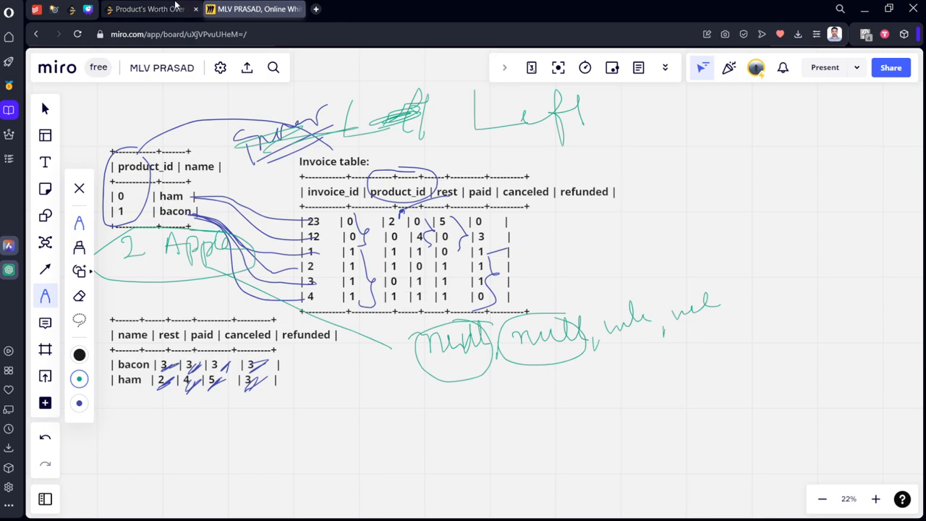
Step: Change the query's join to a left join in LeetCode, then return to the whiteboard
click(150, 9)
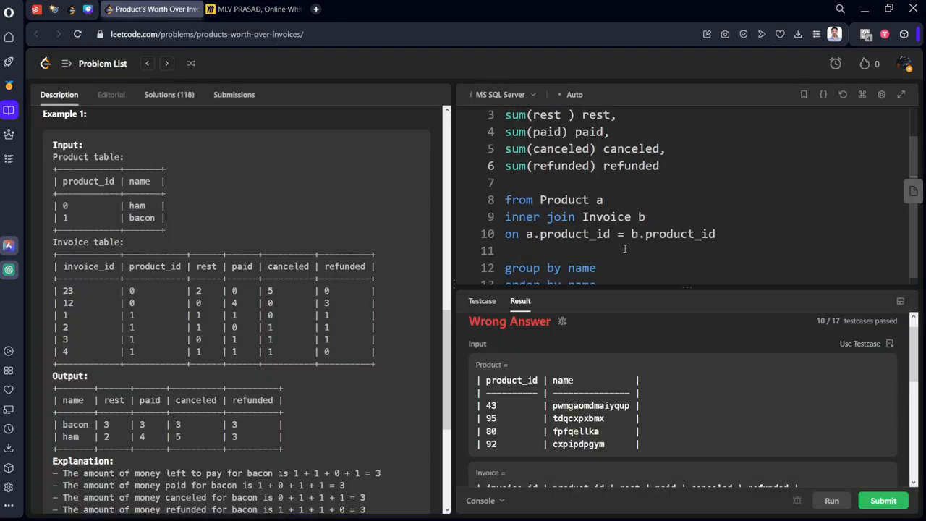
text(le)
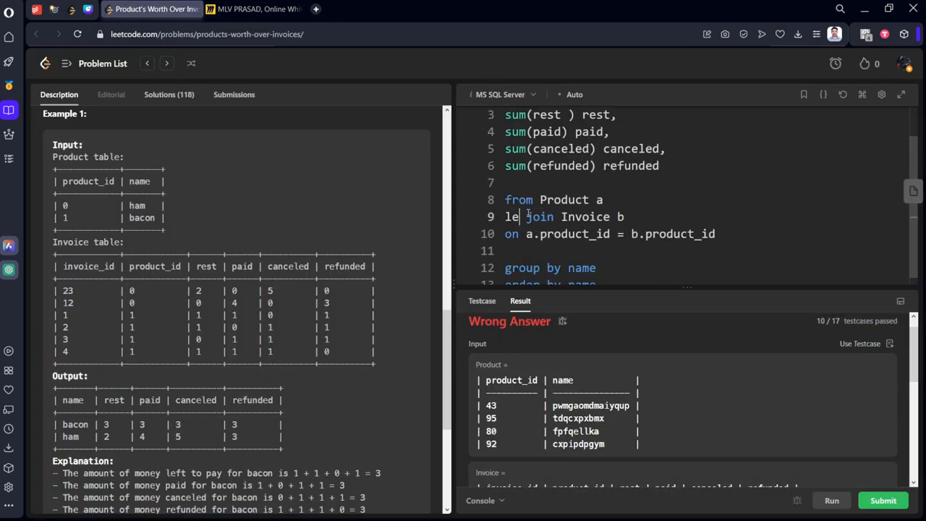
text(ft)
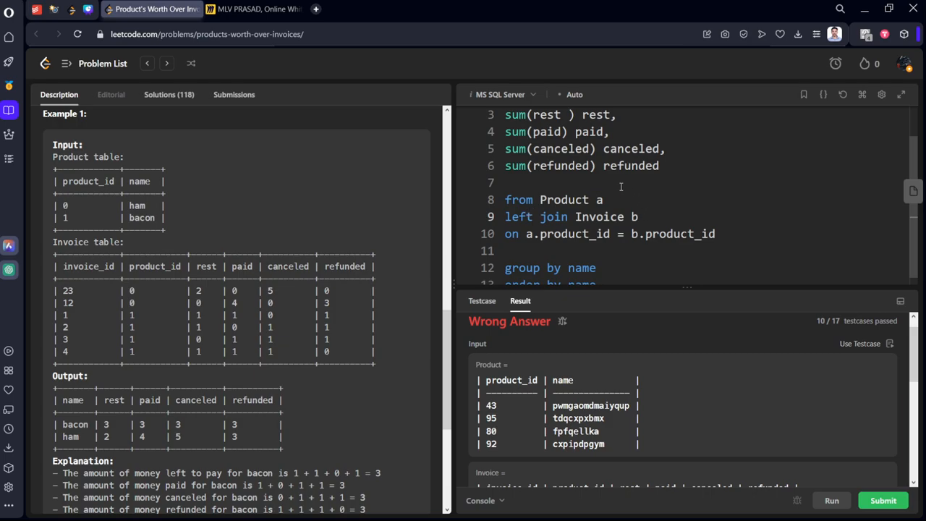
click(253, 9)
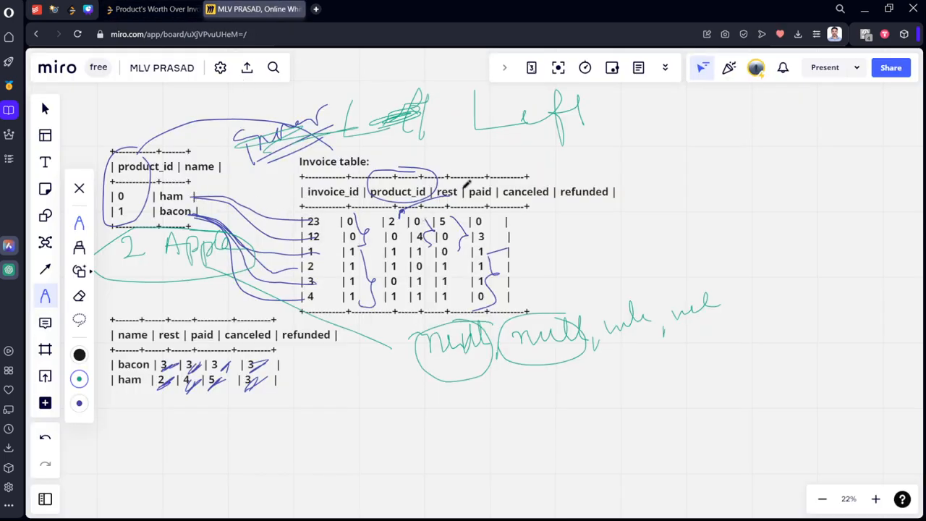
Step: Return to the LeetCode query editor to start wrapping sum(rest) in isnull
click(151, 8)
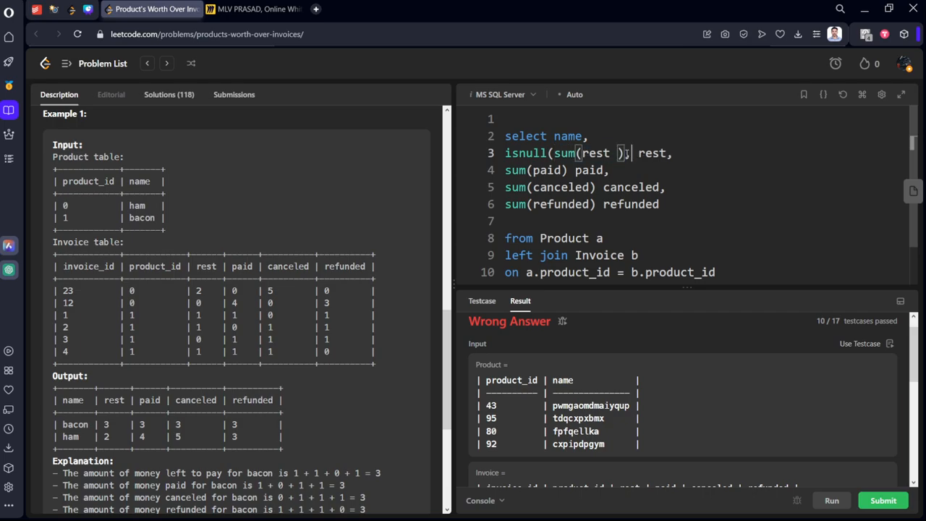
Step: Wrap the rest, paid, canceled and refunded sums in isnull(...,0) and submit the query
text(,0)
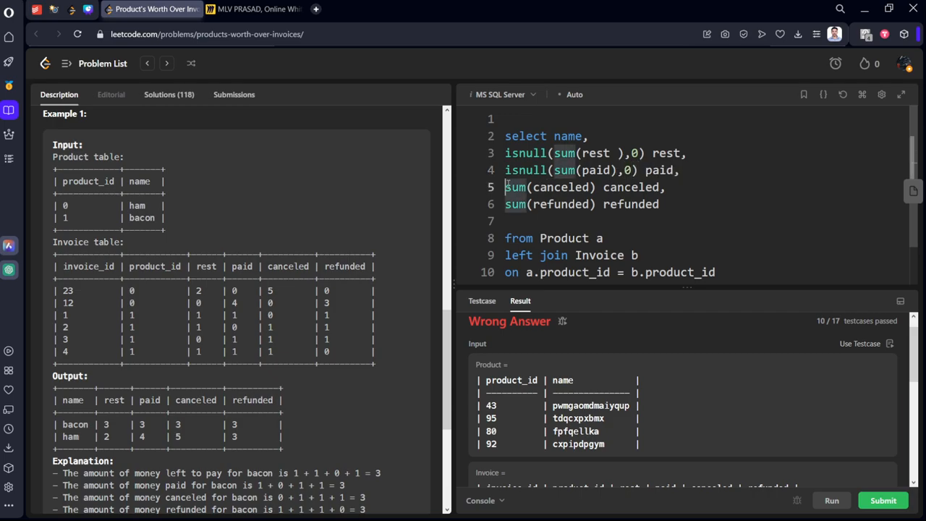
text(isnull())
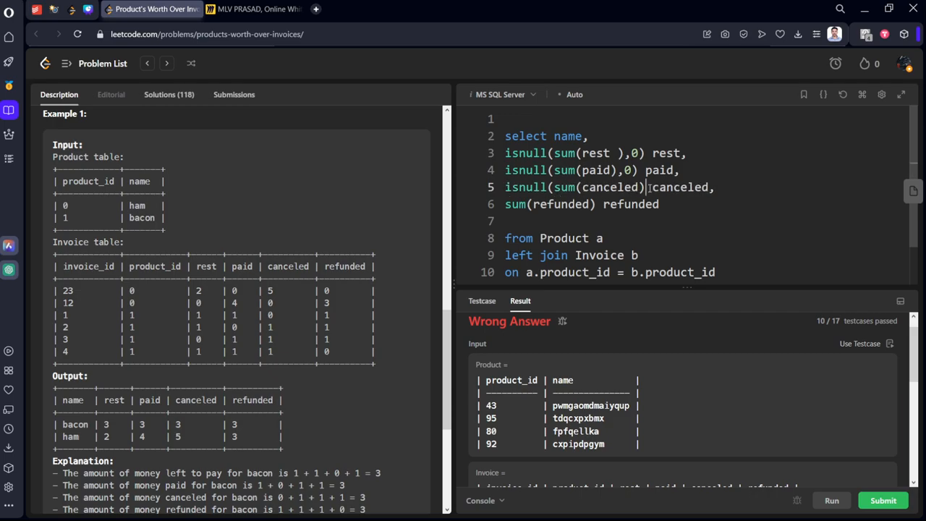
text(,0))
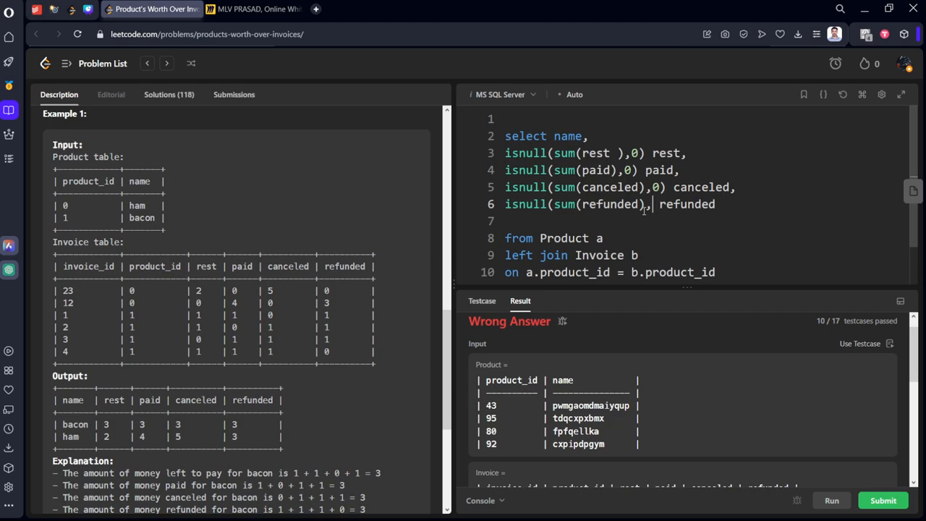
text(0))
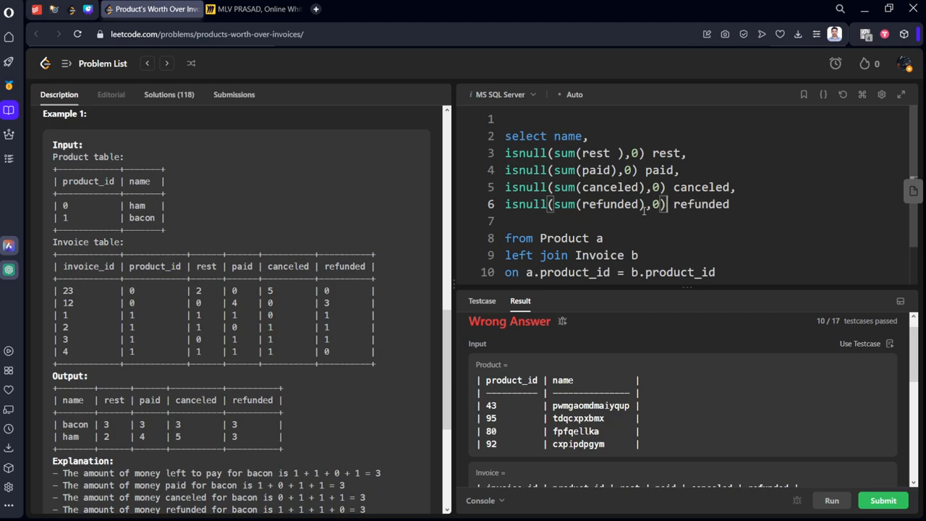
click(831, 501)
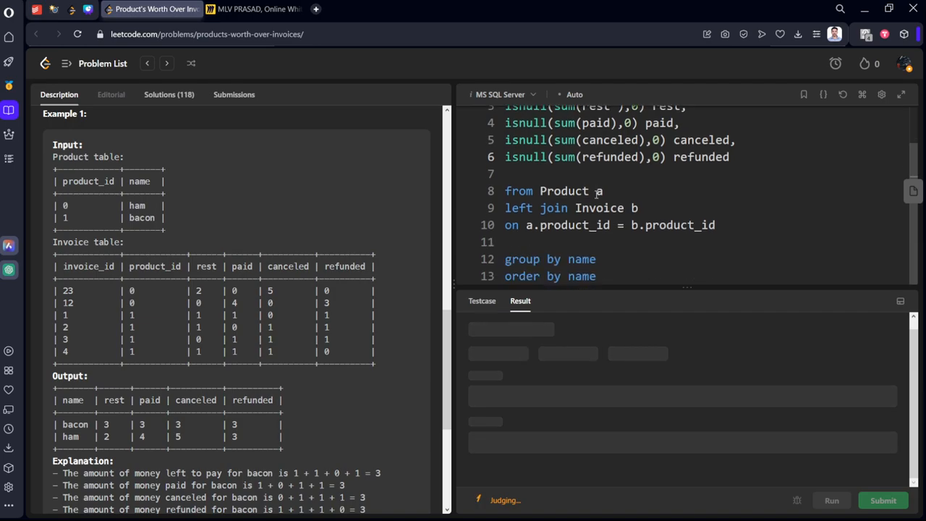
Step: View the Accepted result, return to the problem description, glance at Miro, and come back to LeetCode
click(234, 94)
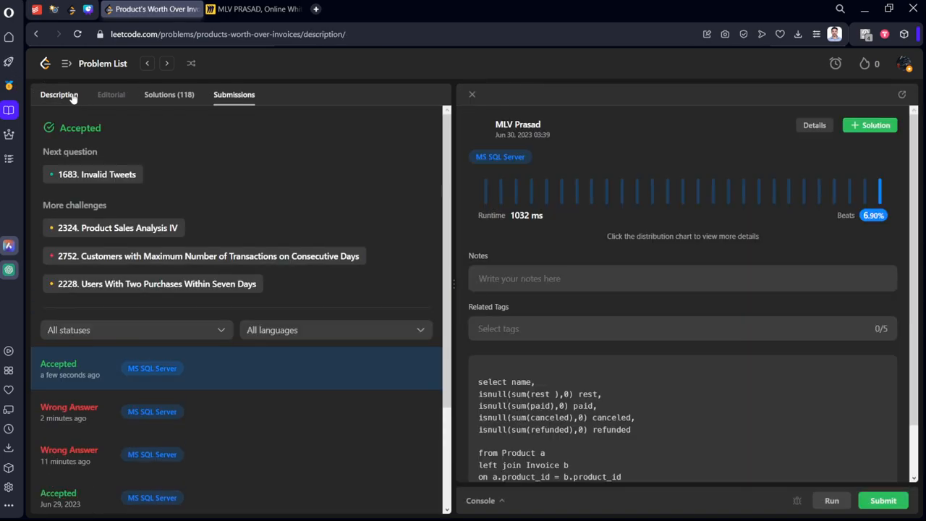
click(58, 94)
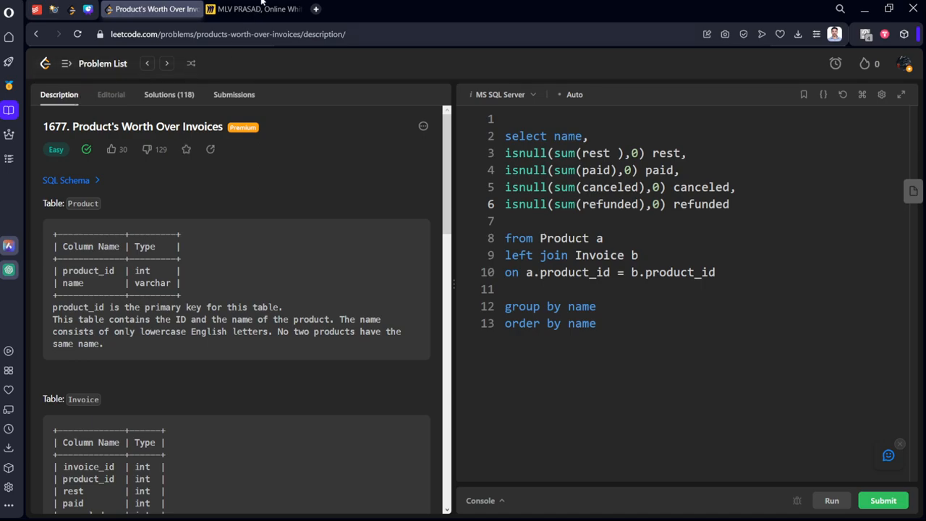
click(252, 9)
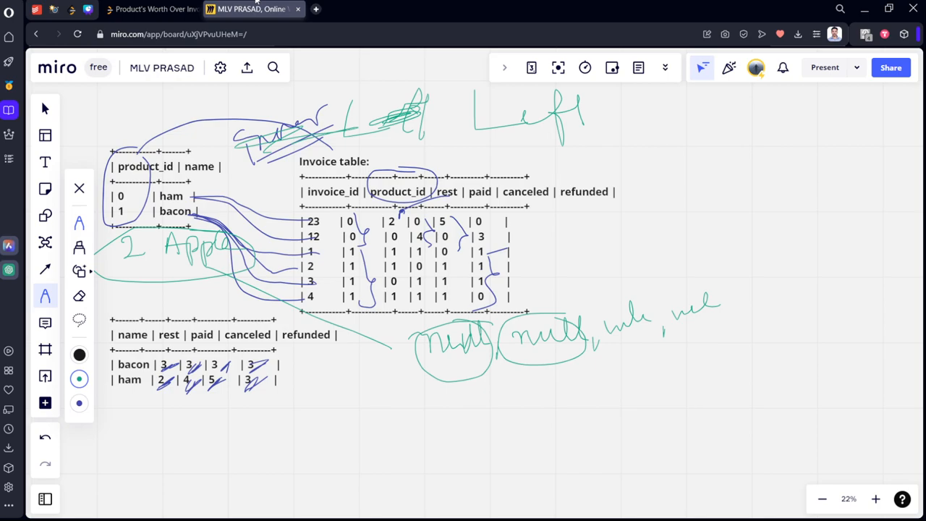
mouse_move(225, 5)
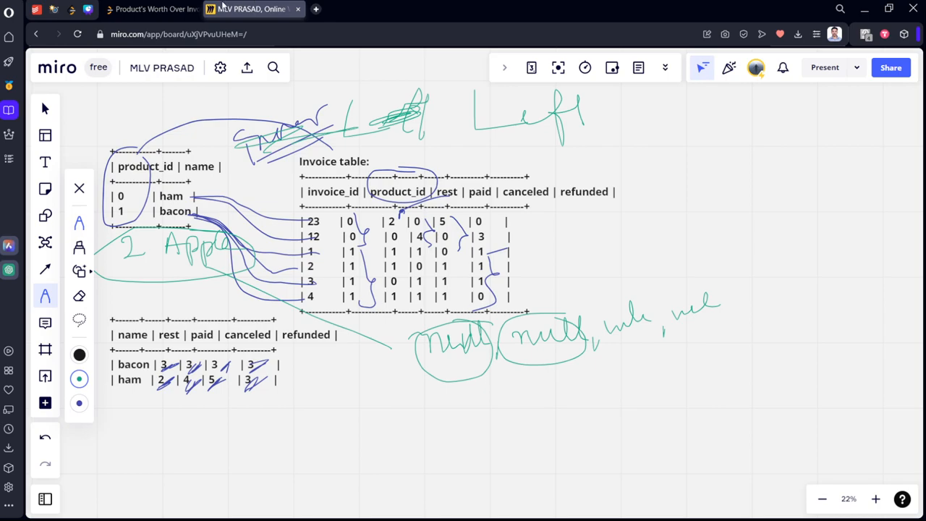
click(152, 9)
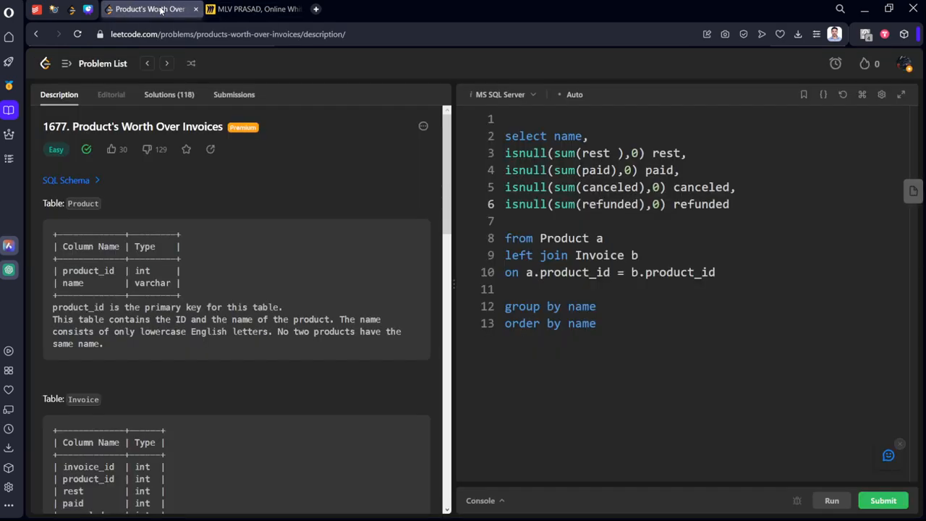